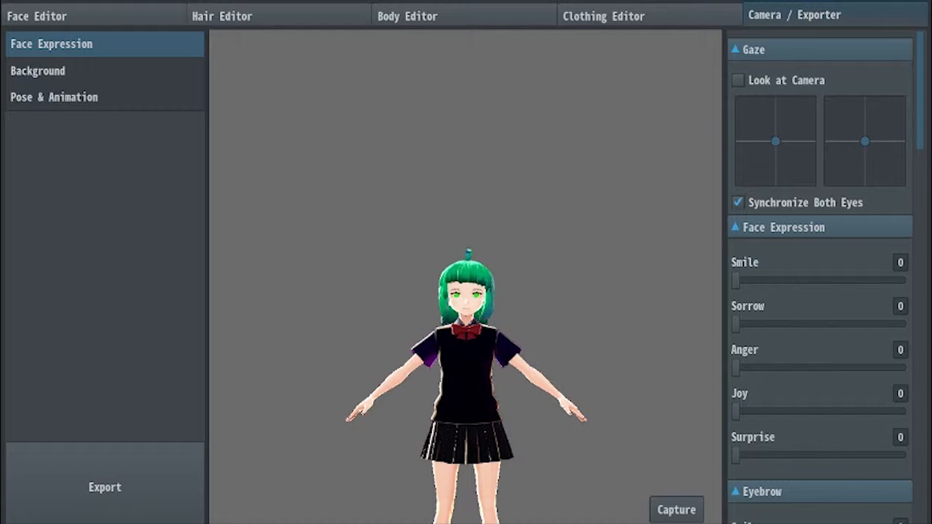
pyautogui.moveTo(588, 313)
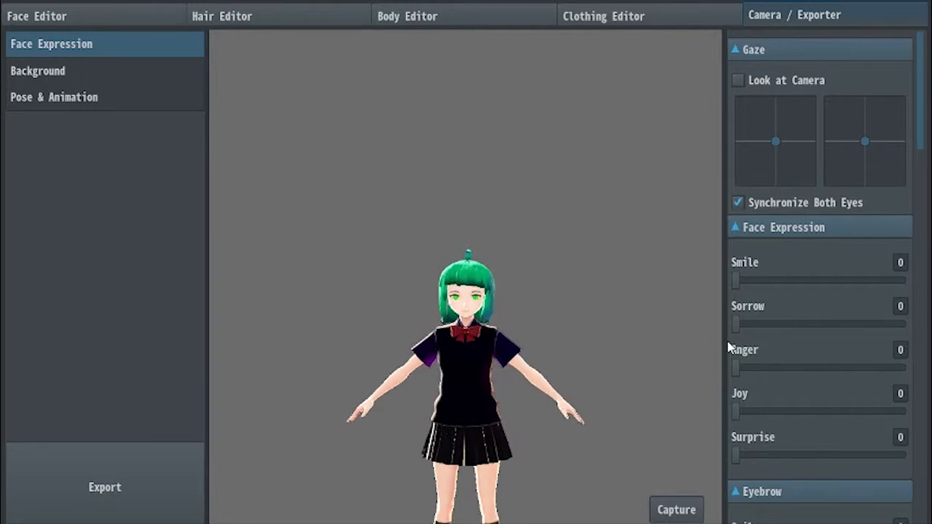
pyautogui.moveTo(753, 108)
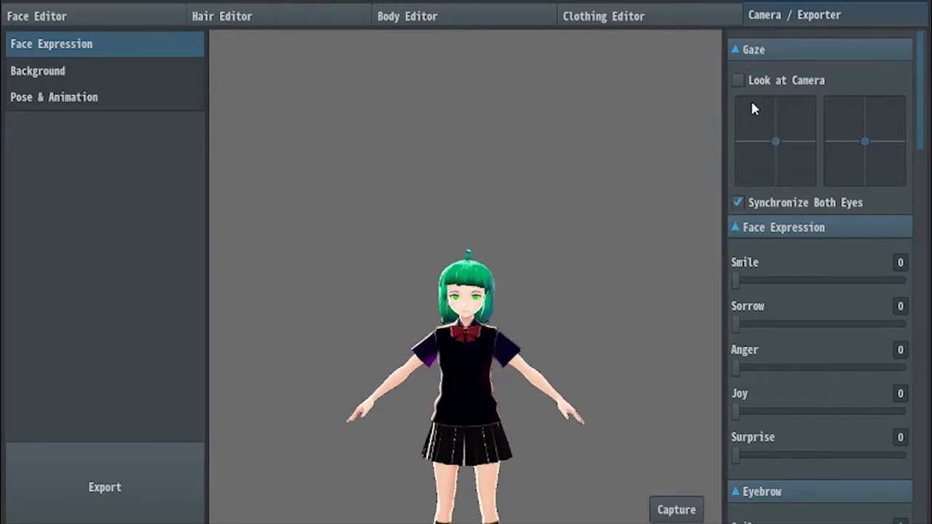
pyautogui.moveTo(752, 97)
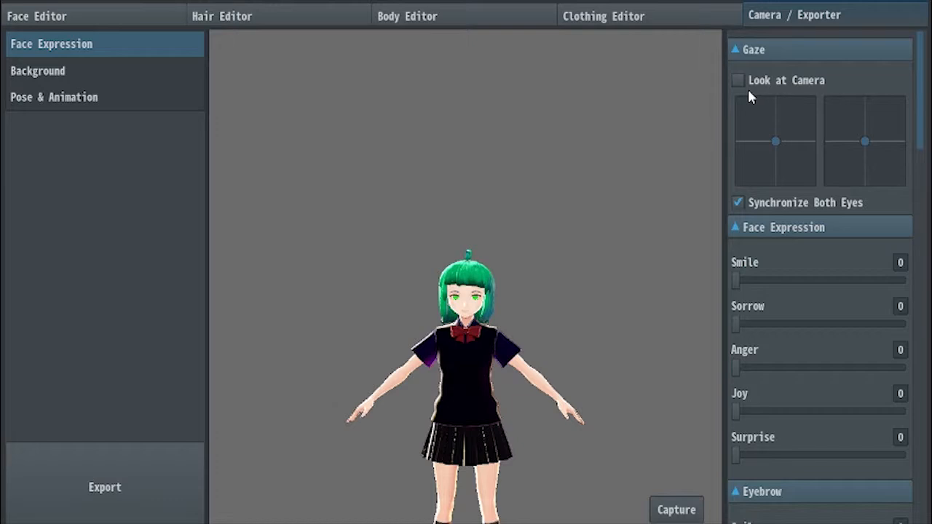
pyautogui.moveTo(746, 99)
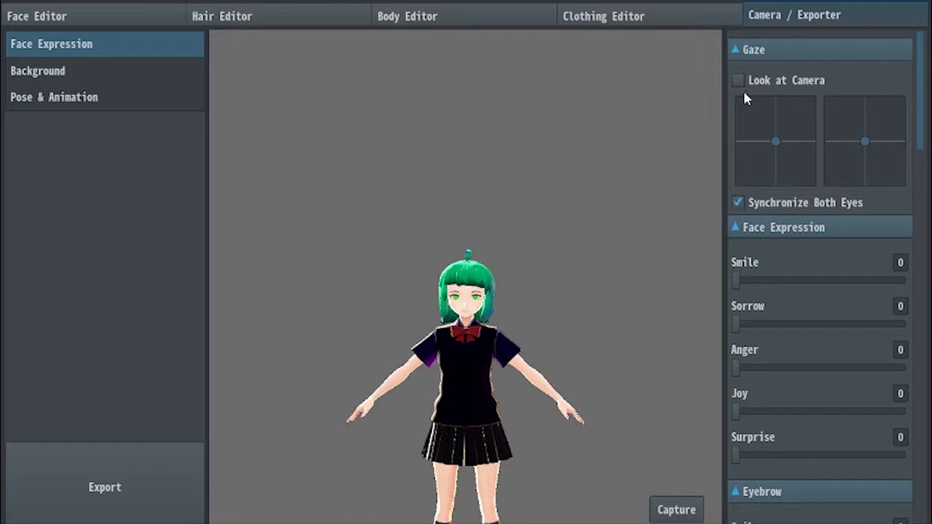
pyautogui.moveTo(713, 108)
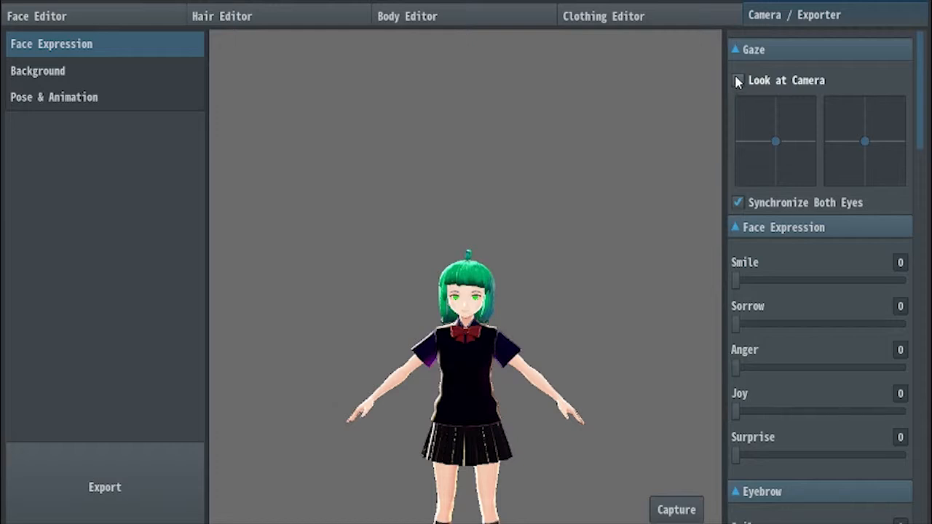
# Turn on Look at Camera under Gaze so her eyes follow the camera
pyautogui.click(737, 80)
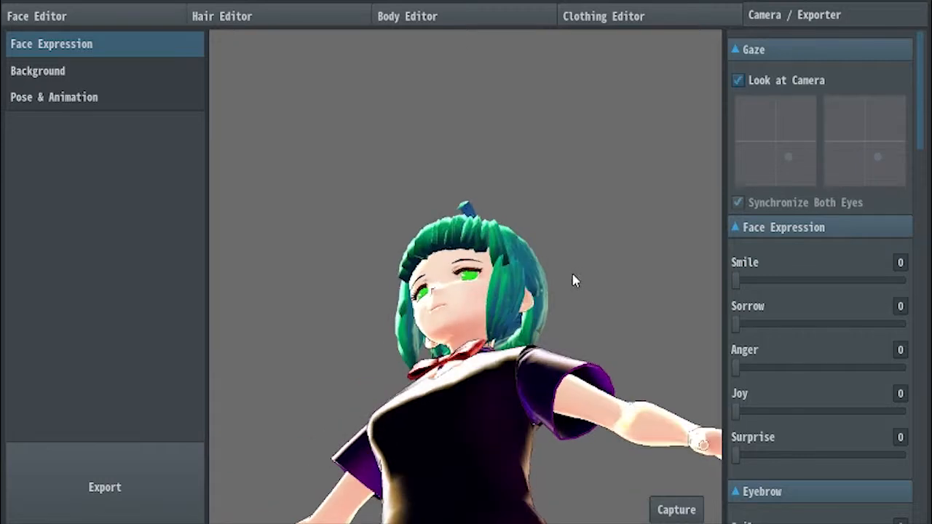
pyautogui.moveTo(804, 245)
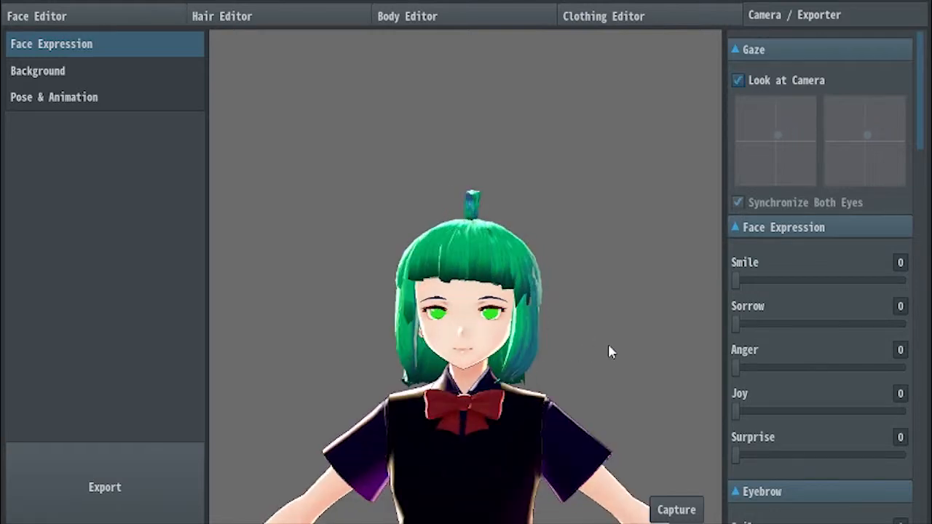
# Try the Surprise and Smile expressions, reset them to 0, and leave Sorrow at 5
pyautogui.scroll(-3)
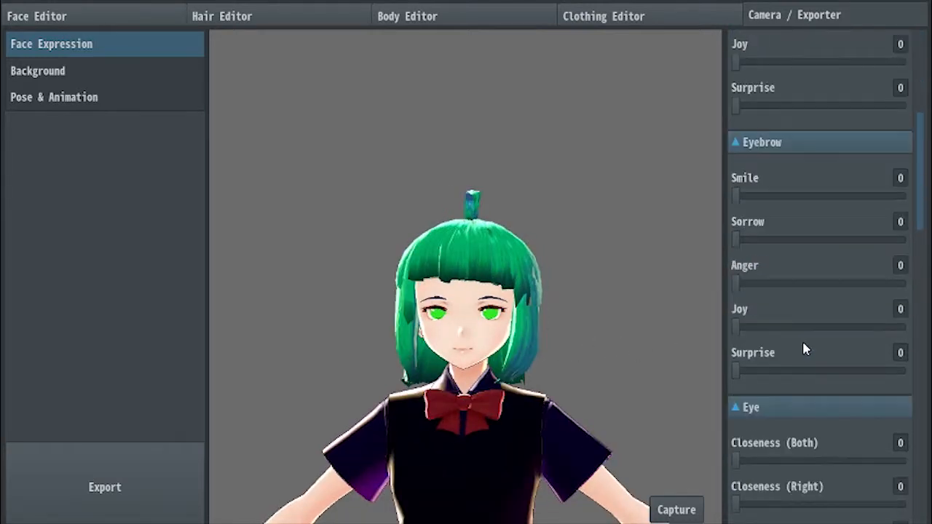
pyautogui.moveTo(734, 297)
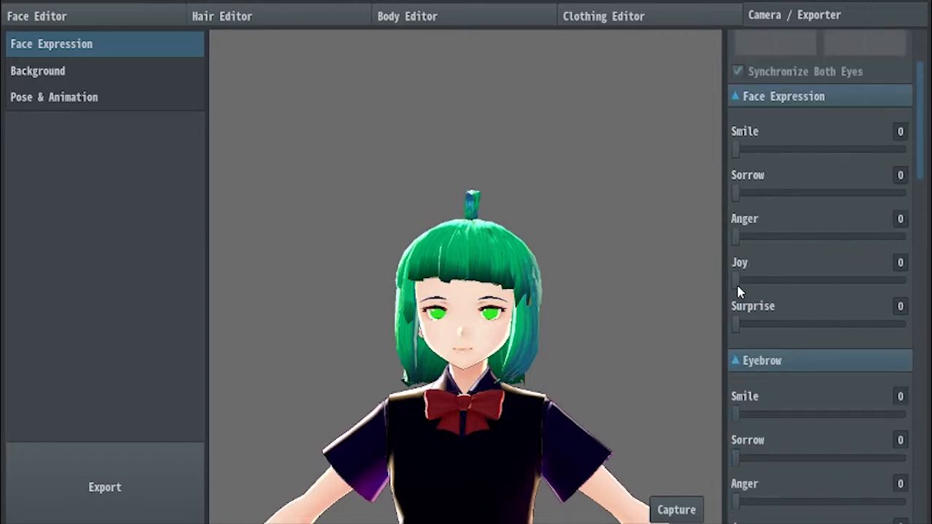
pyautogui.moveTo(736, 280); pyautogui.dragTo(859, 280)
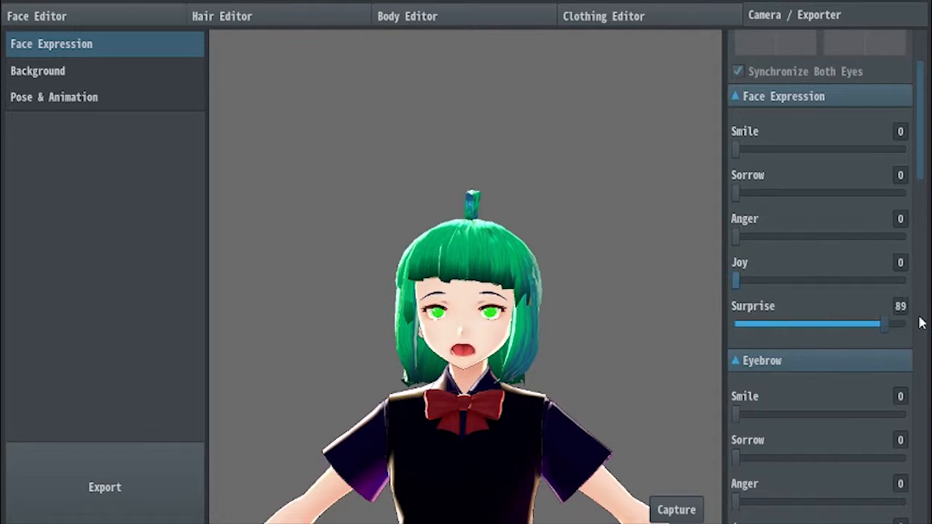
pyautogui.moveTo(877, 324); pyautogui.dragTo(736, 324)
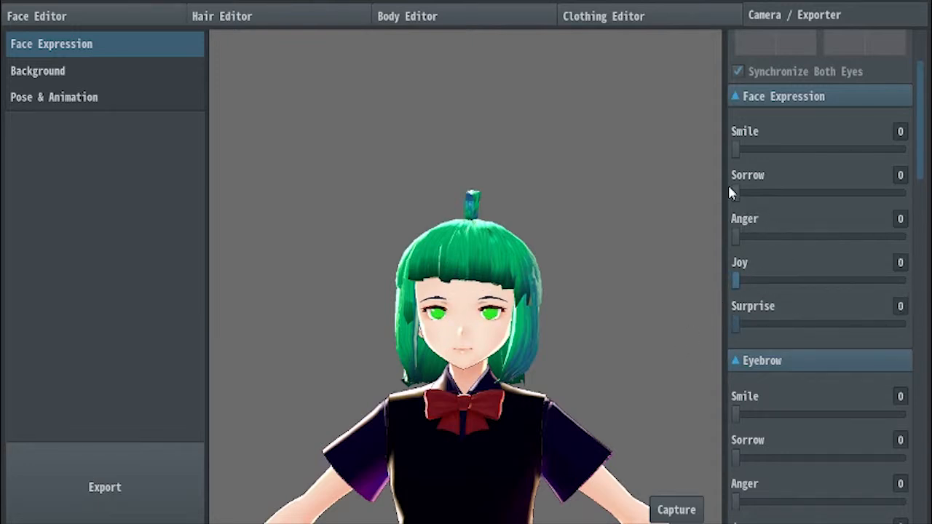
pyautogui.moveTo(735, 149); pyautogui.dragTo(815, 149)
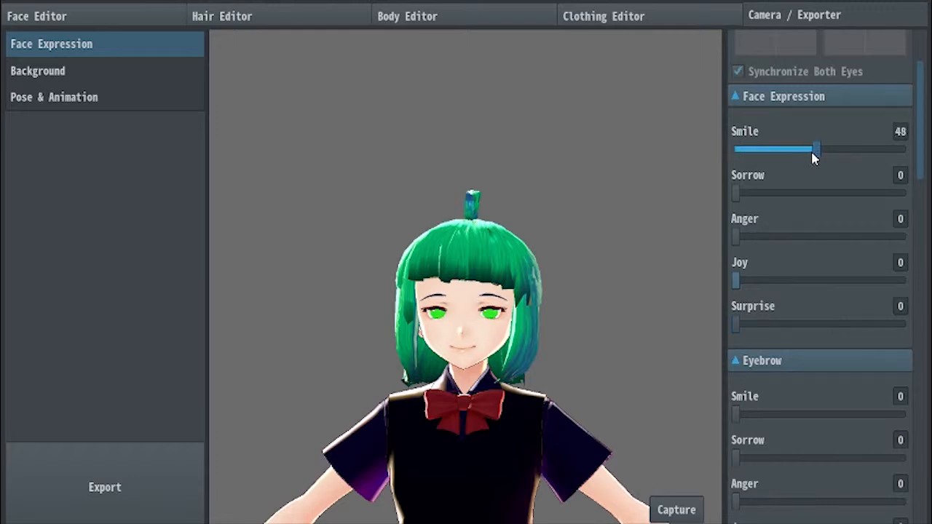
pyautogui.moveTo(815, 149); pyautogui.dragTo(736, 149)
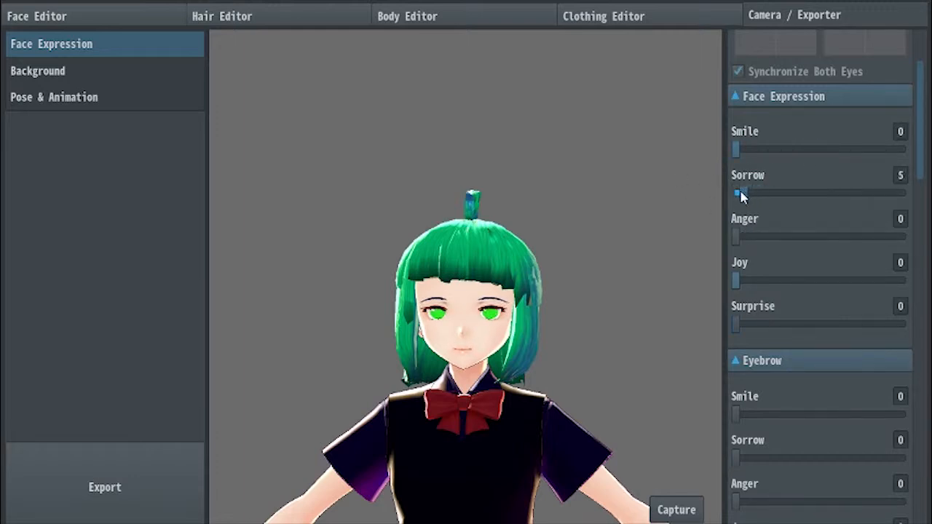
pyautogui.scroll(-3)
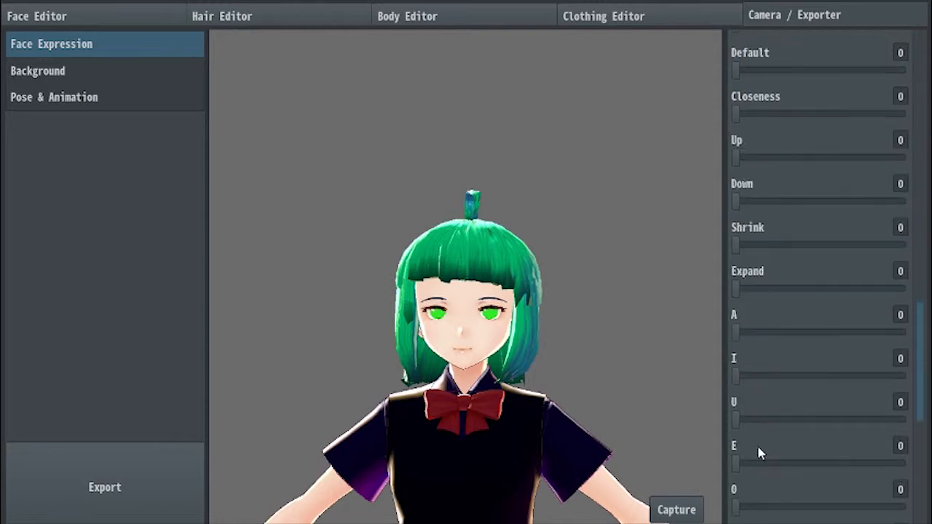
pyautogui.scroll(-3)
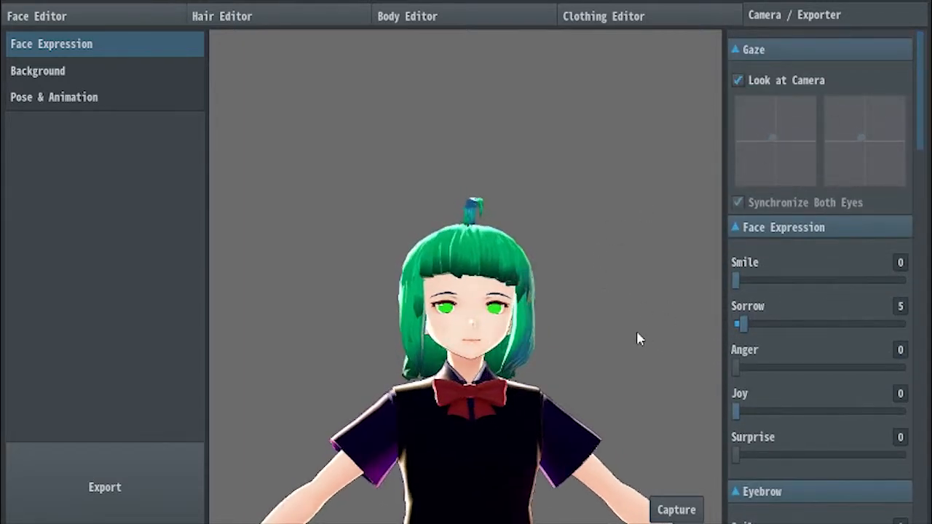
# Open Pose & Animation and play the Standby 0 animation
pyautogui.click(54, 96)
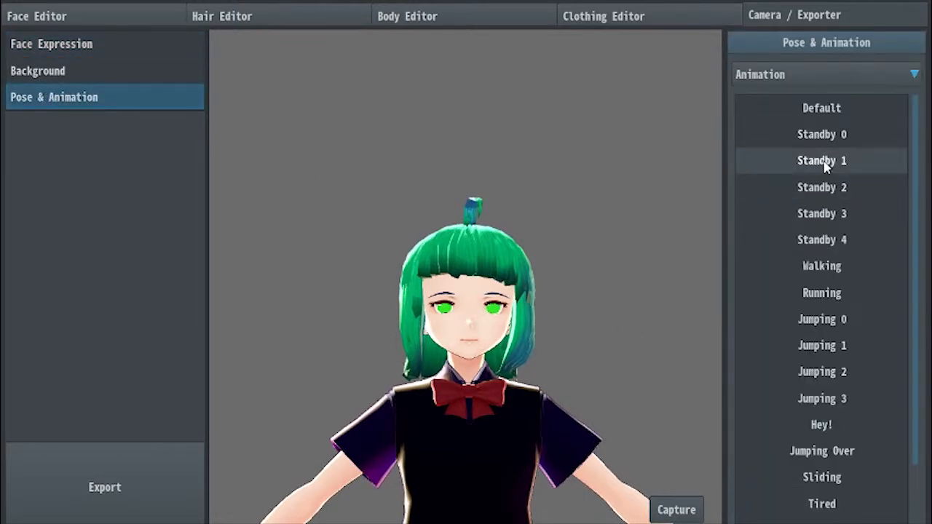
pyautogui.scroll(-3)
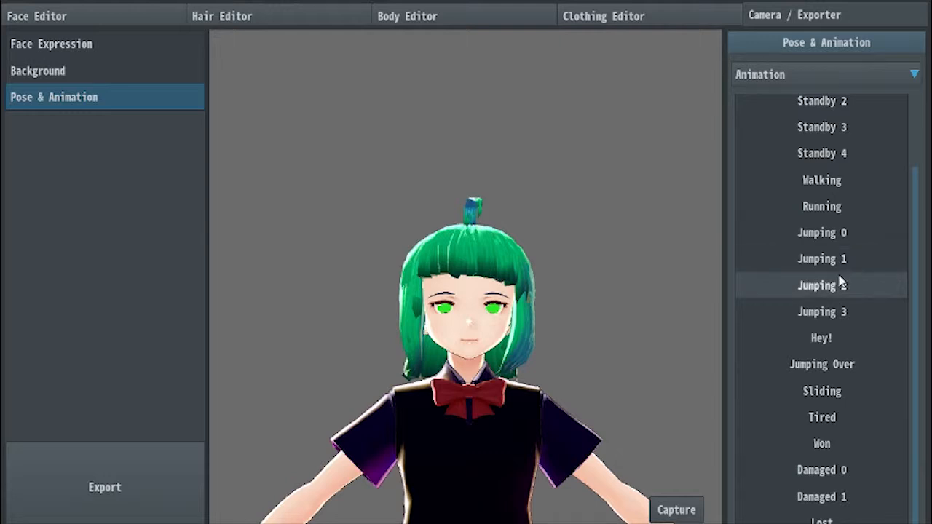
pyautogui.scroll(-3)
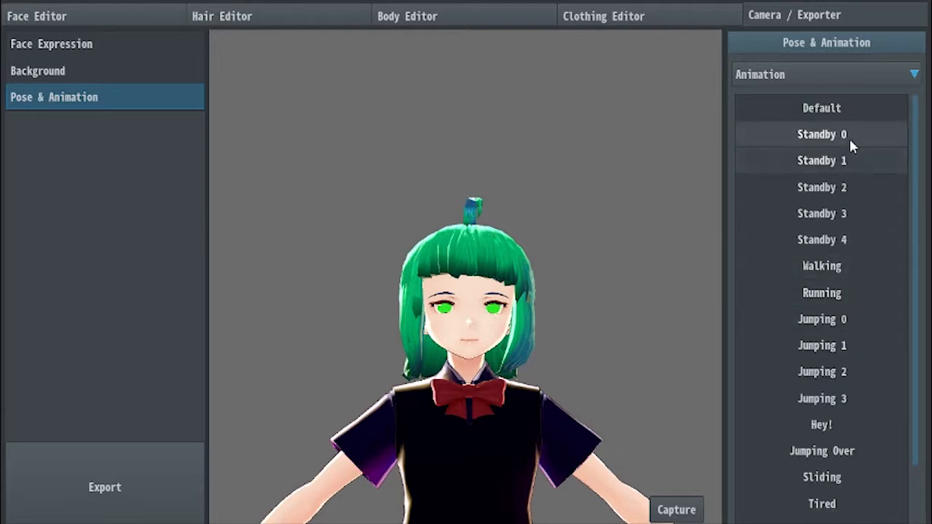
pyautogui.click(821, 134)
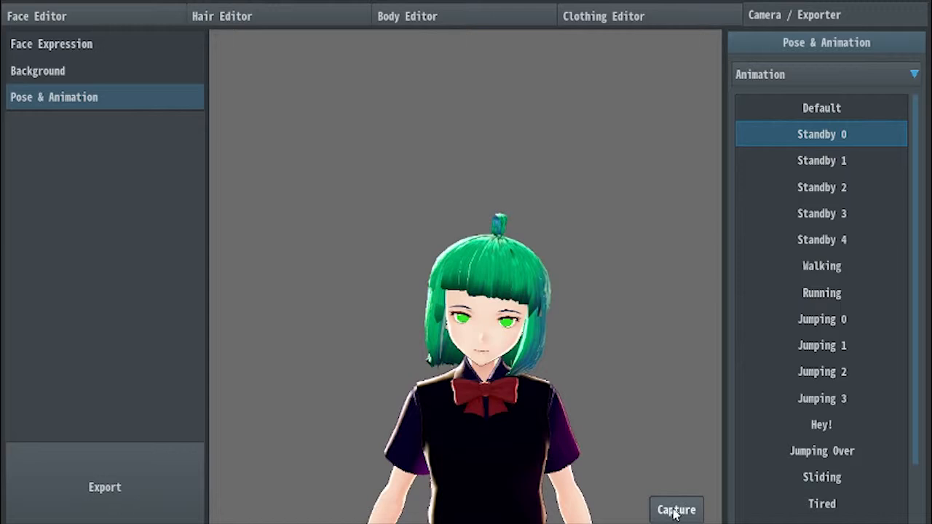
# Preview the Standby 1–4, Walking and Running animations
pyautogui.click(821, 160)
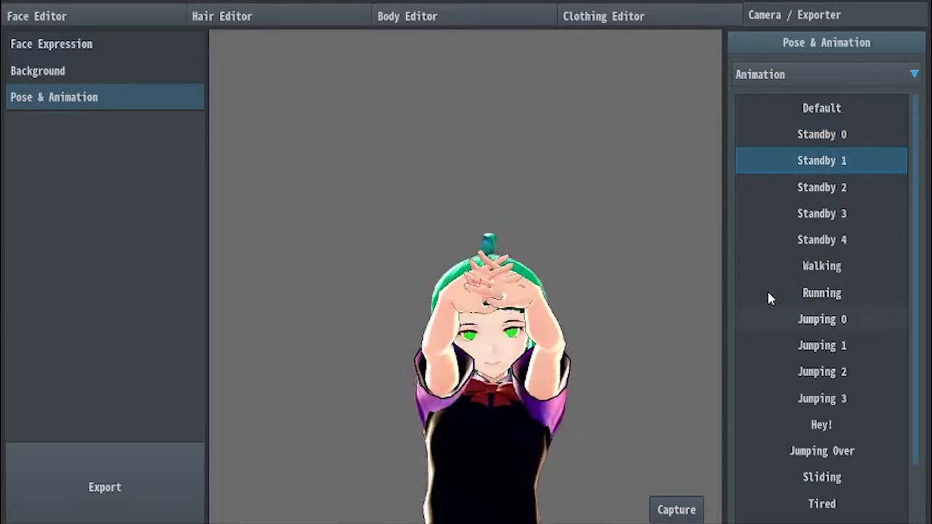
pyautogui.click(822, 187)
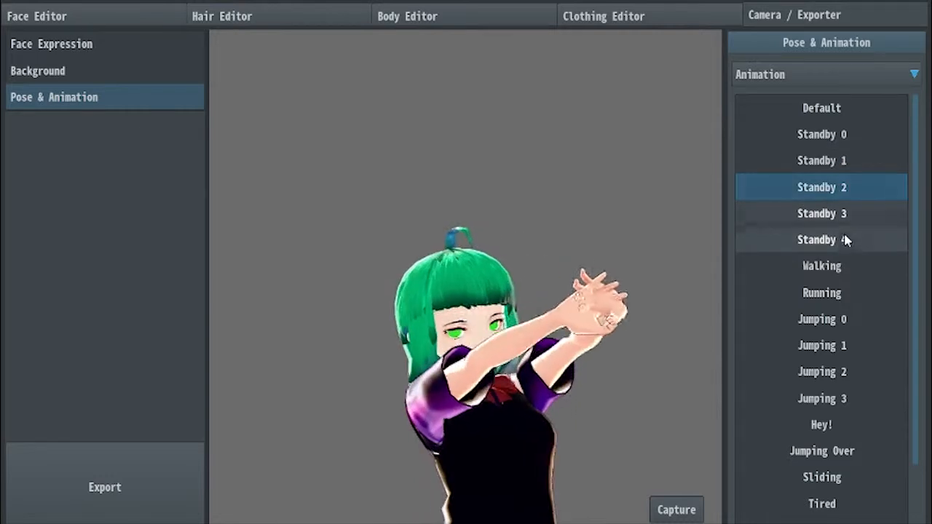
pyautogui.click(821, 213)
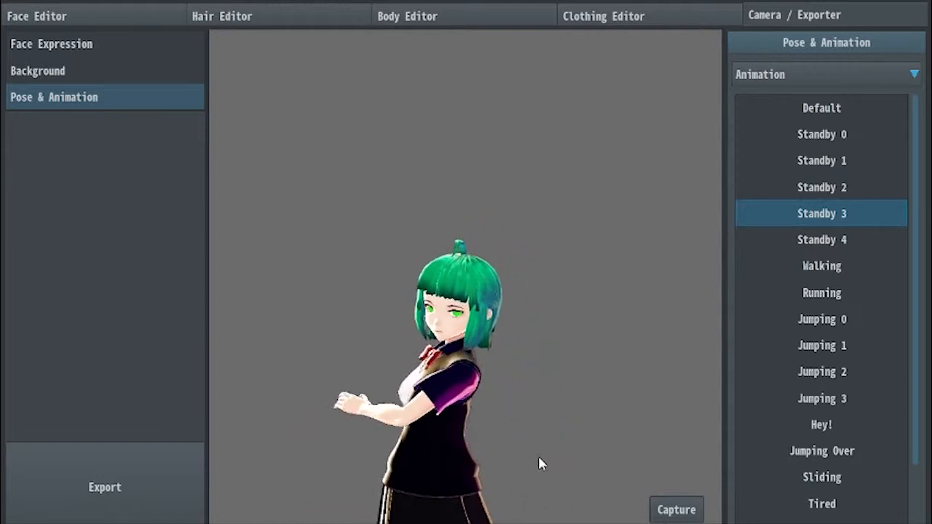
pyautogui.click(821, 240)
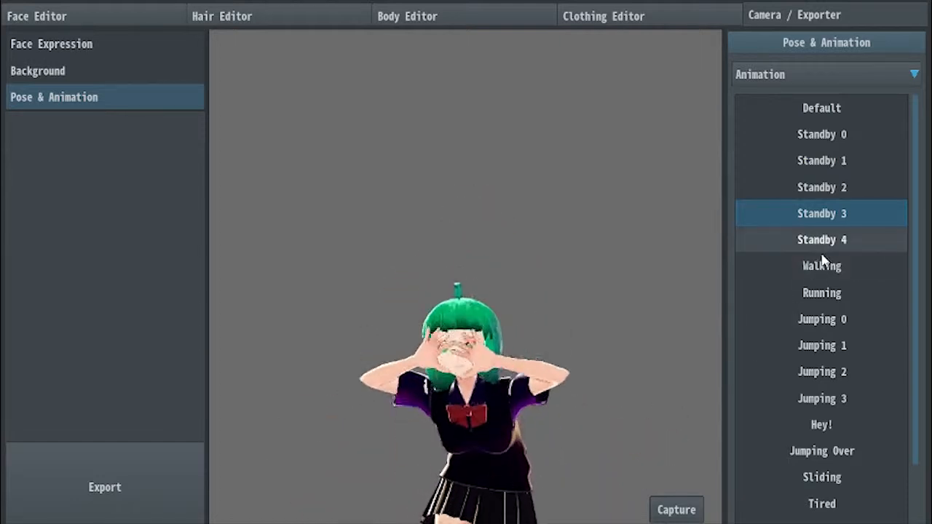
pyautogui.click(822, 239)
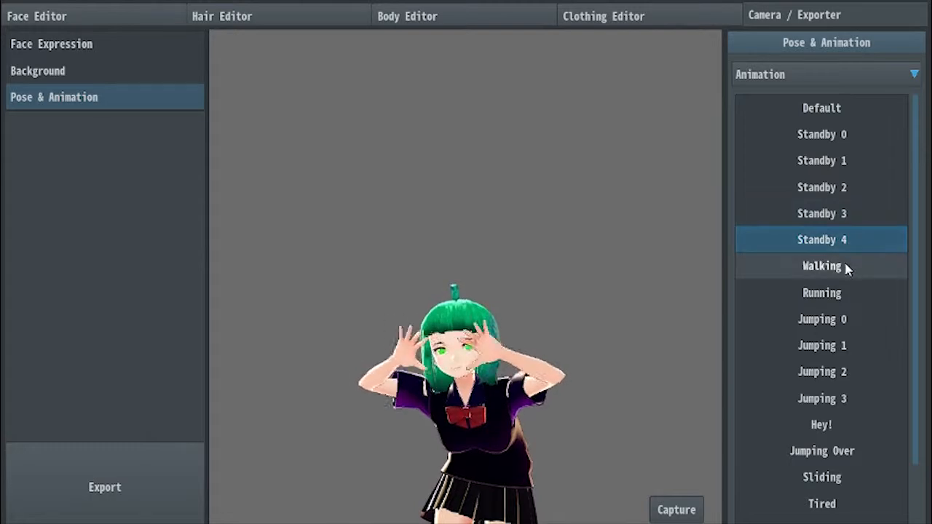
pyautogui.click(821, 266)
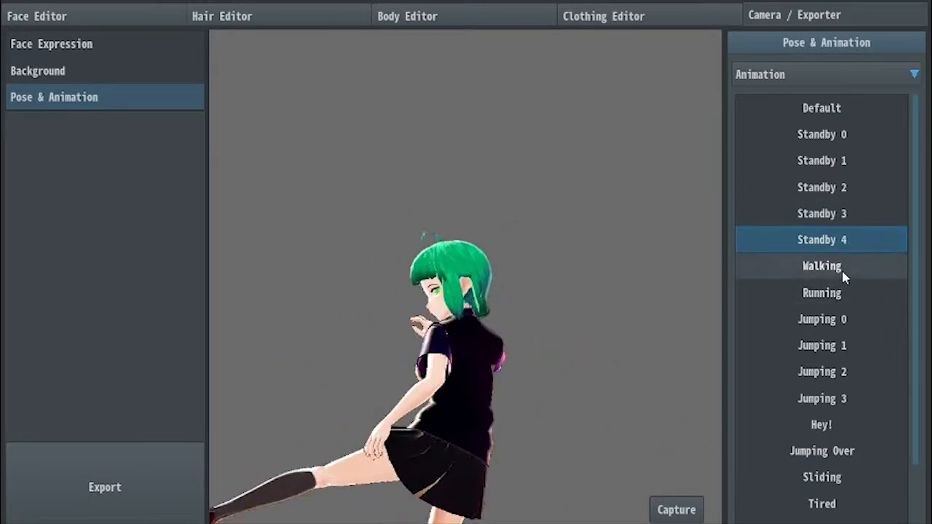
pyautogui.click(821, 265)
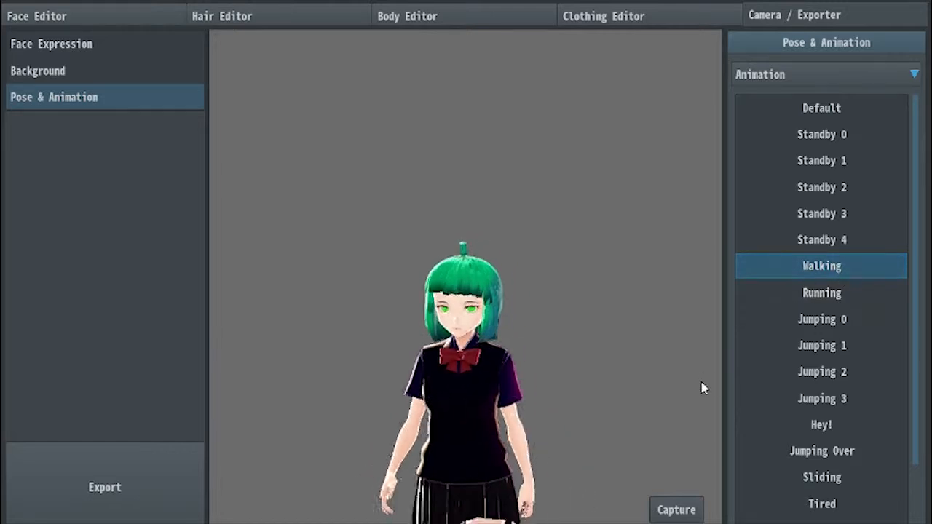
pyautogui.click(821, 293)
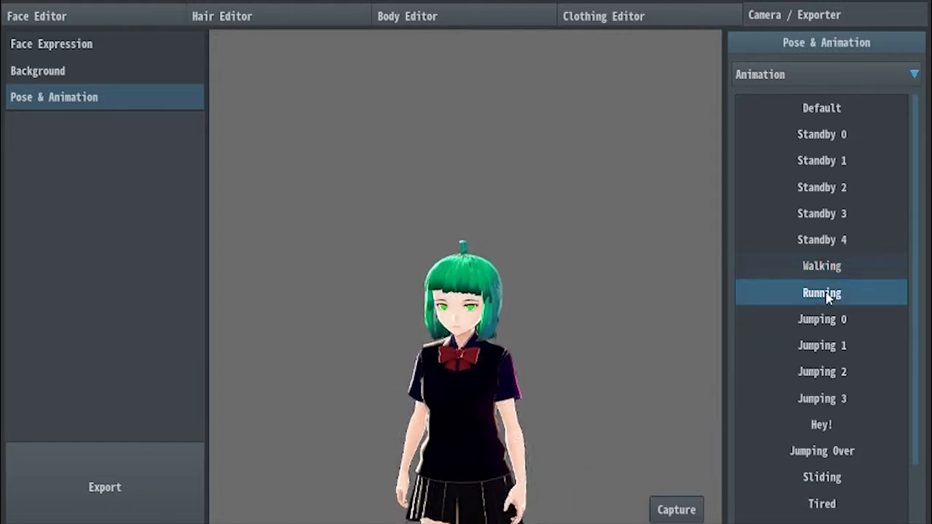
# Preview the Jumping 0–3 and Damaged reaction animations
pyautogui.click(821, 319)
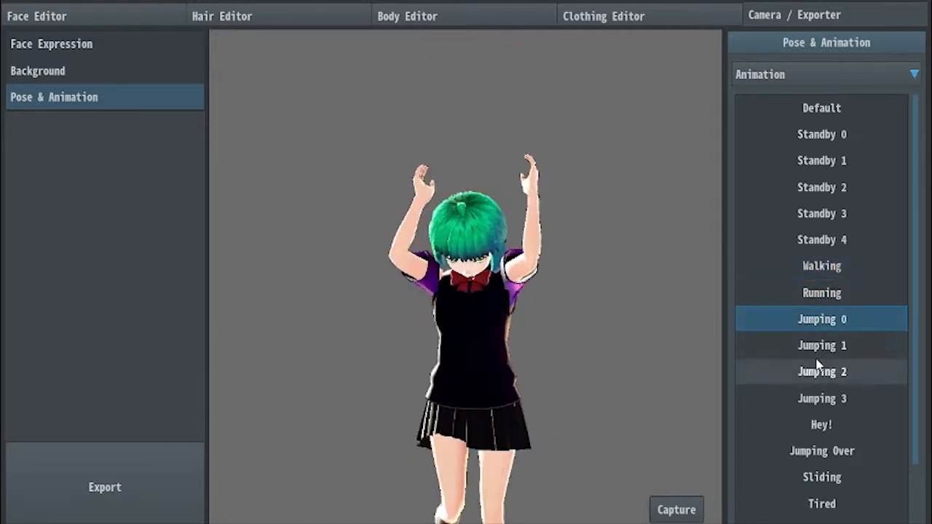
pyautogui.click(822, 345)
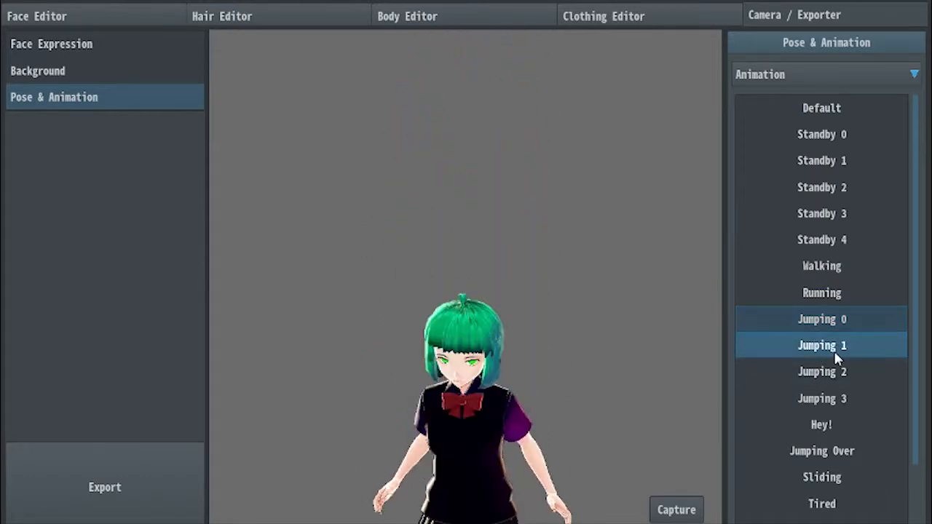
pyautogui.click(821, 345)
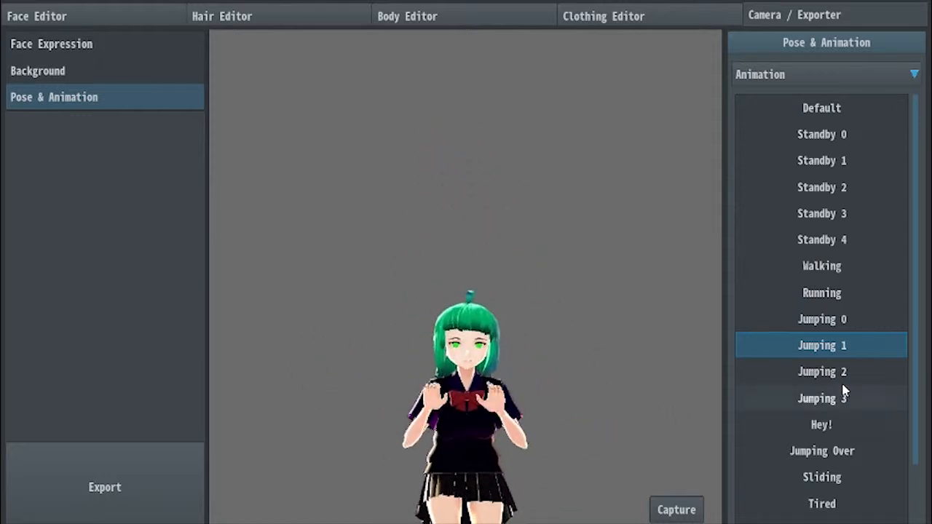
pyautogui.click(821, 371)
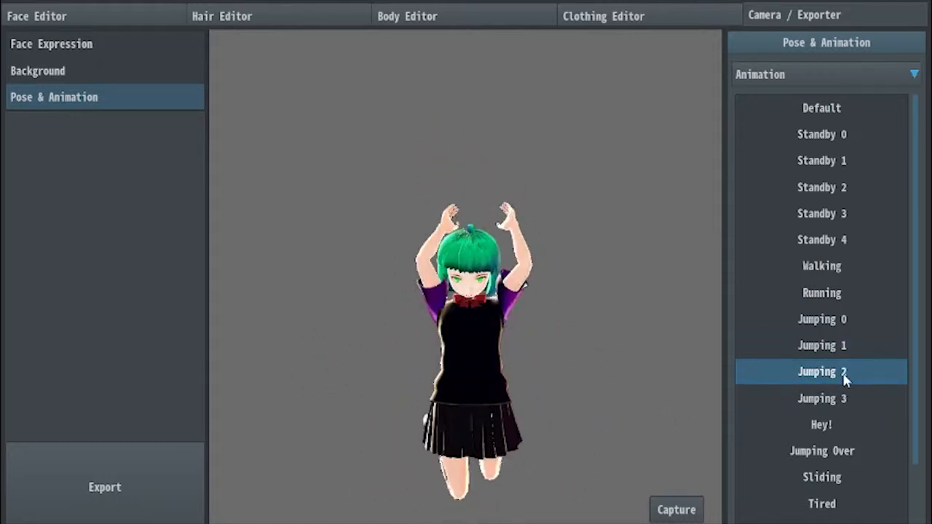
pyautogui.click(821, 399)
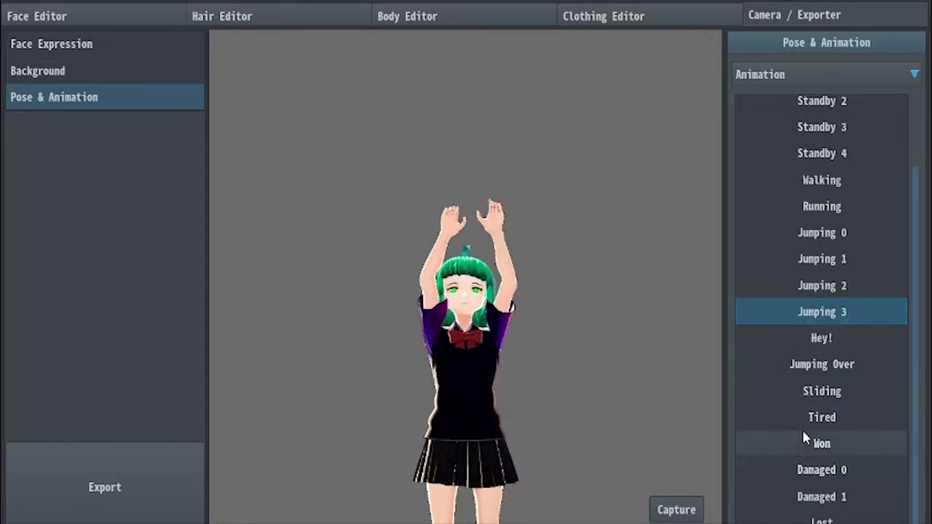
pyautogui.click(822, 497)
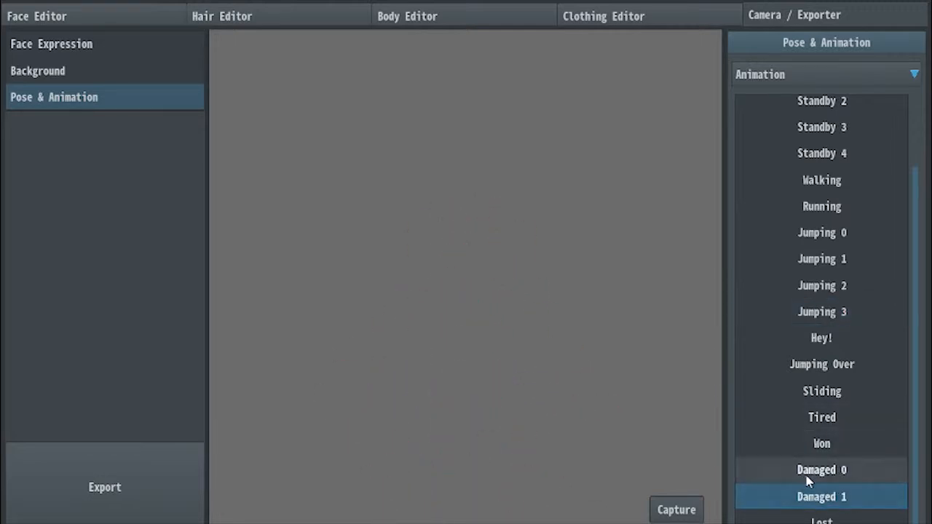
pyautogui.click(821, 470)
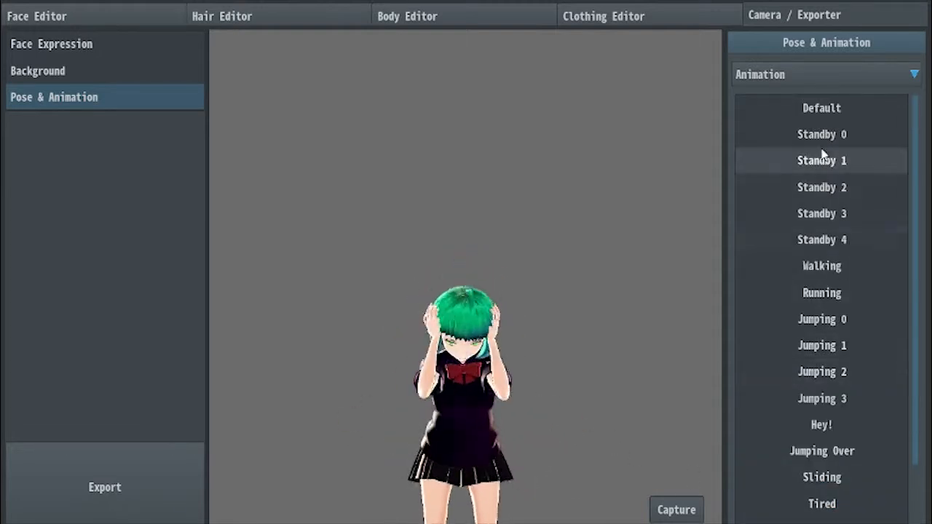
pyautogui.click(826, 74)
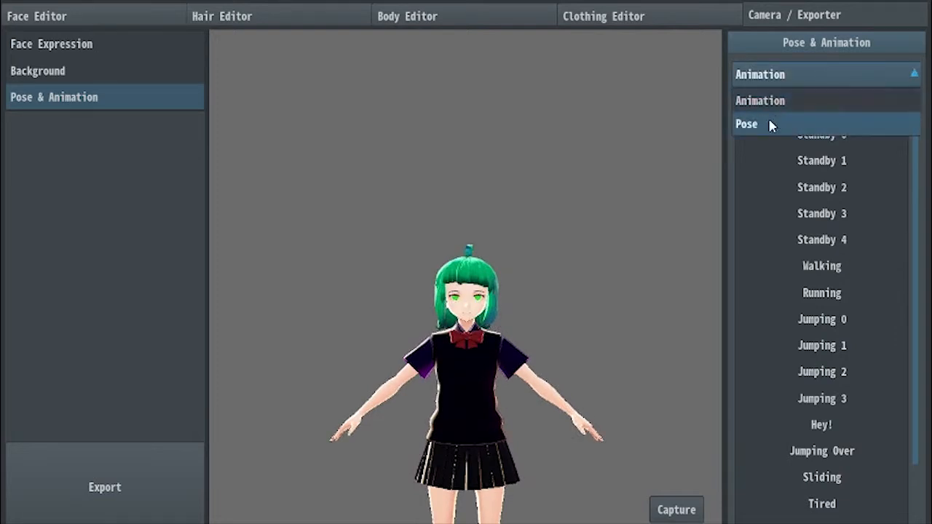
# Switch to manual Pose, move the left hand up and down, then return to Default animation
pyautogui.click(746, 123)
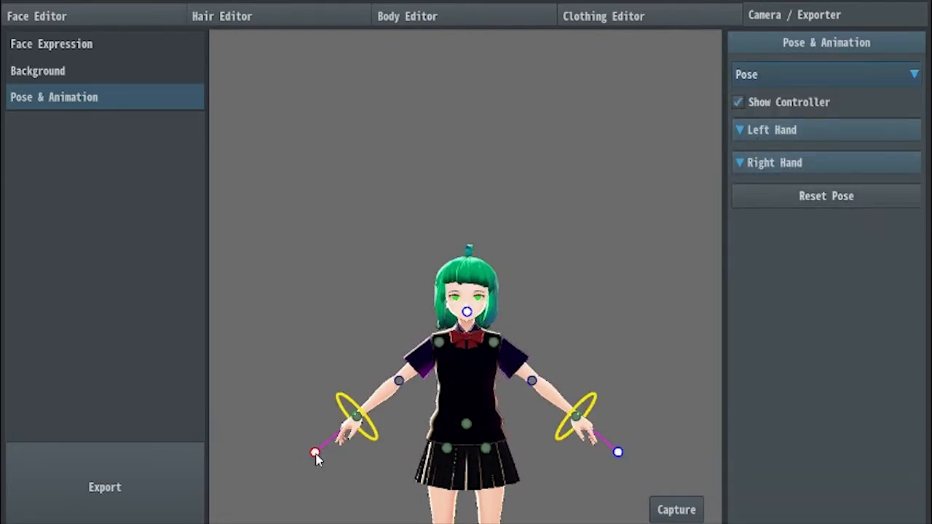
pyautogui.moveTo(315, 454); pyautogui.dragTo(304, 373)
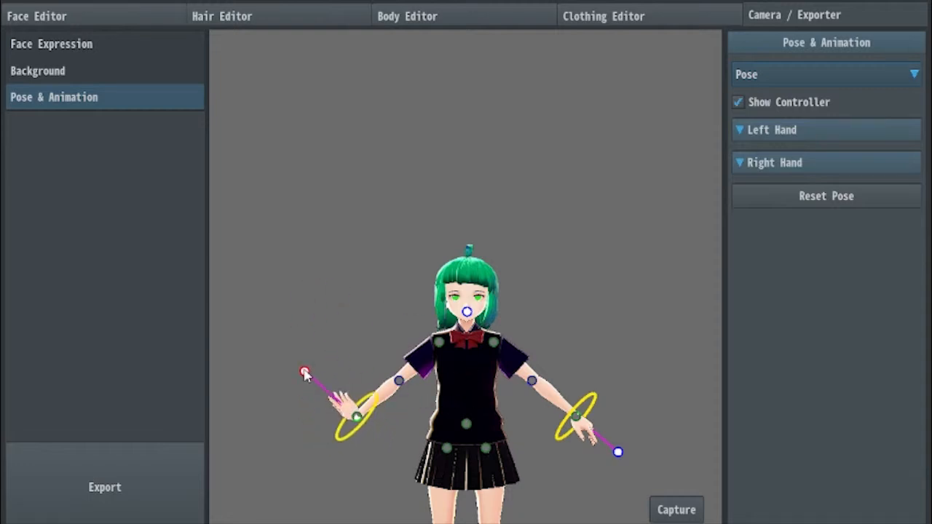
pyautogui.moveTo(304, 372); pyautogui.dragTo(279, 375)
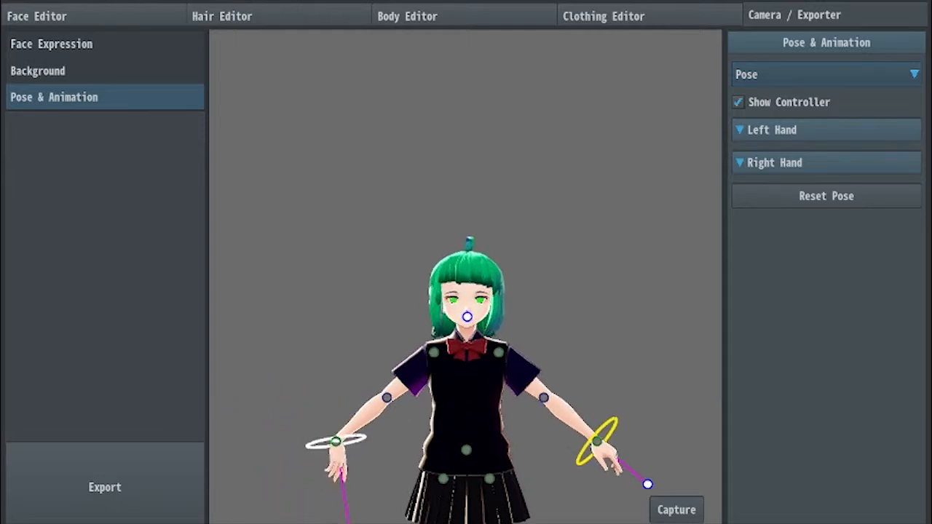
pyautogui.click(826, 195)
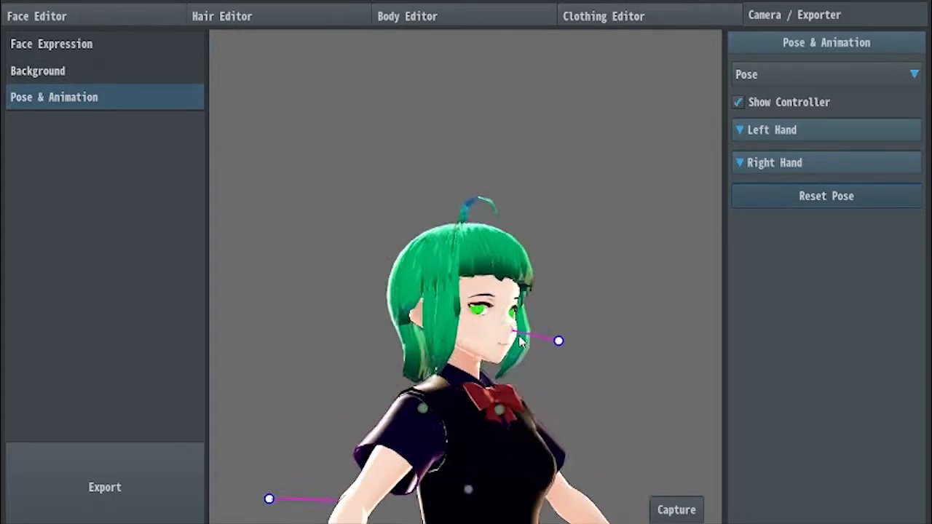
pyautogui.click(823, 73)
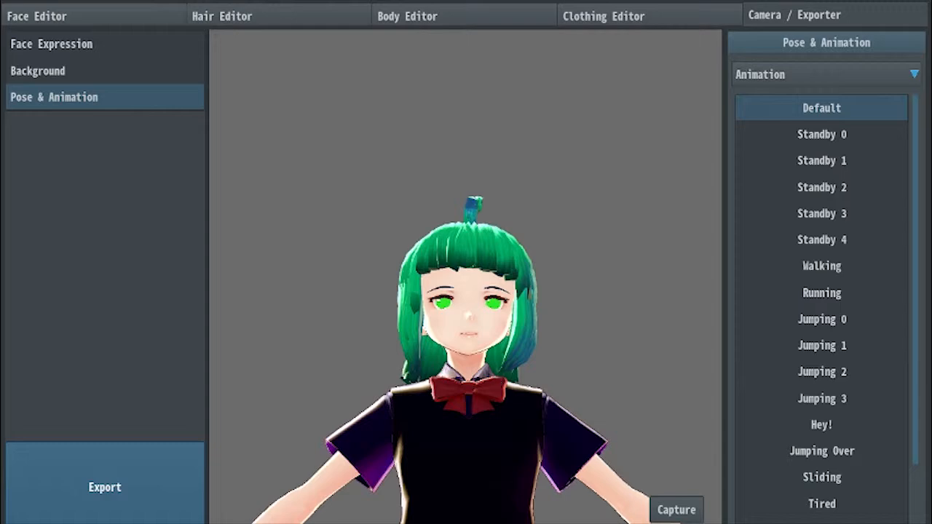
# Open Export and browse the License options, keeping Redistribution Prohibited
pyautogui.click(104, 486)
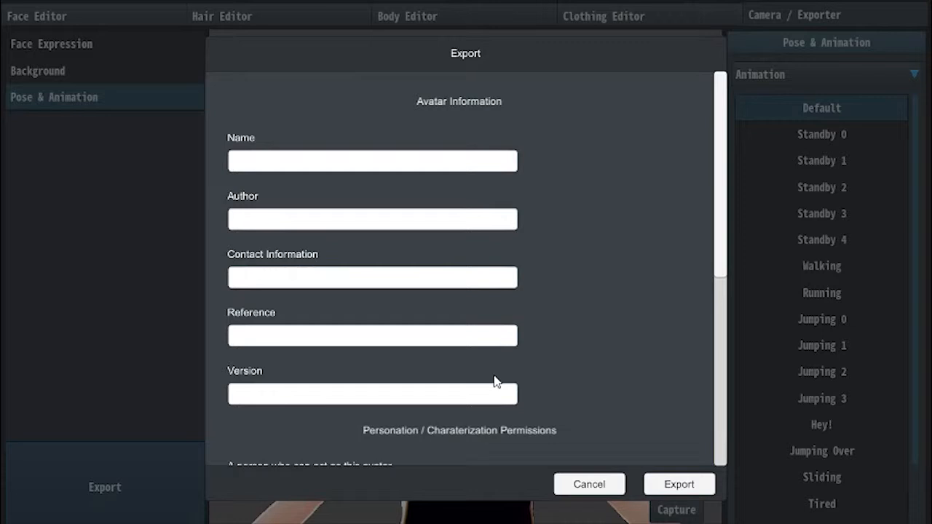
pyautogui.scroll(-3)
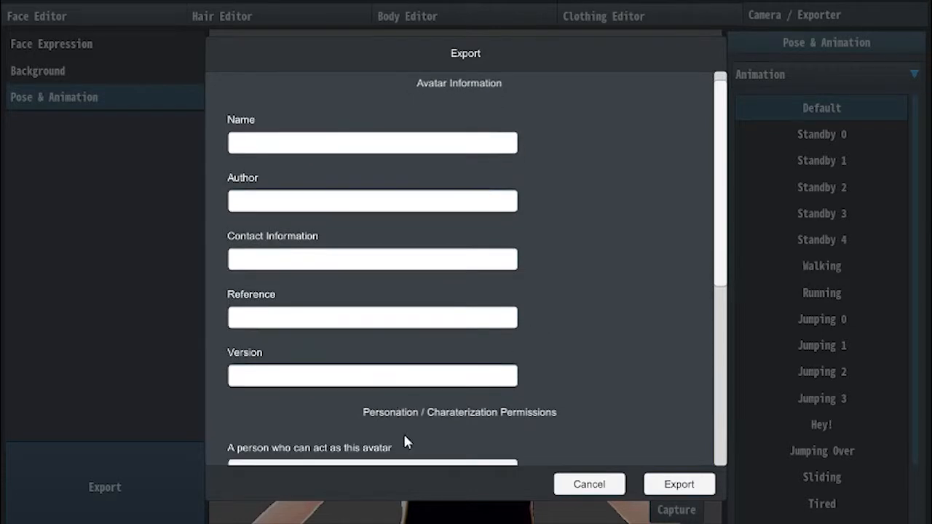
pyautogui.scroll(-3)
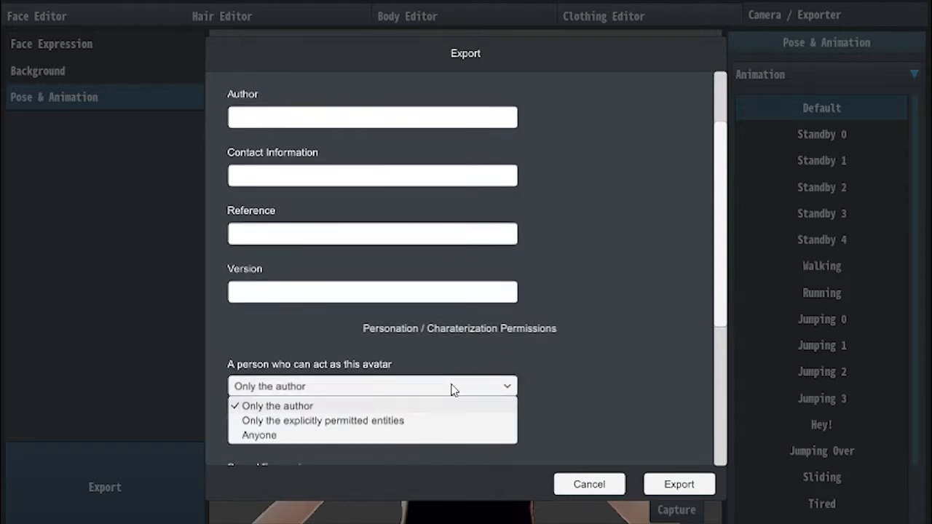
pyautogui.moveTo(419, 421)
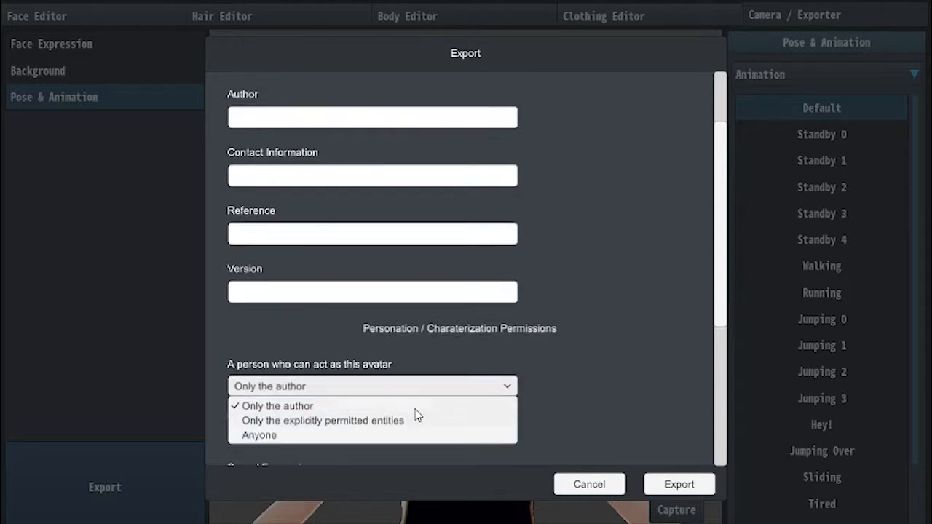
pyautogui.moveTo(398, 364)
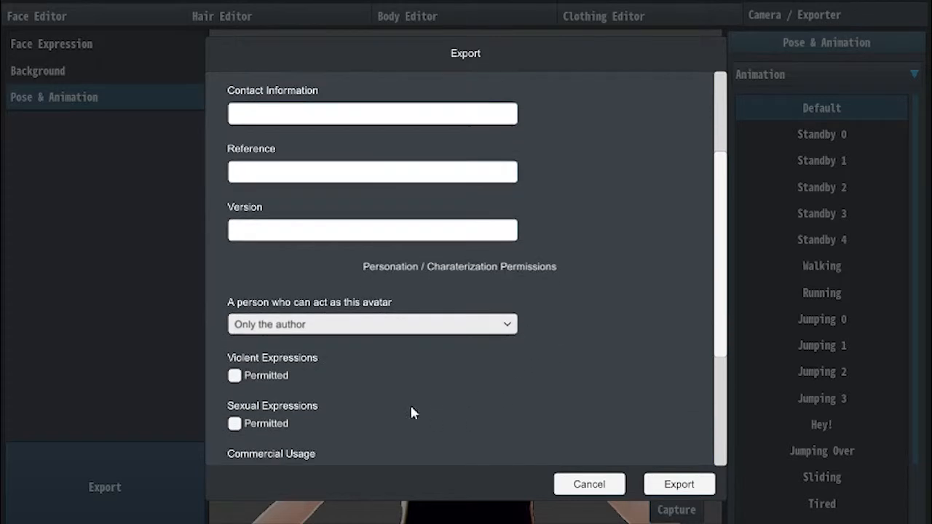
pyautogui.scroll(-3)
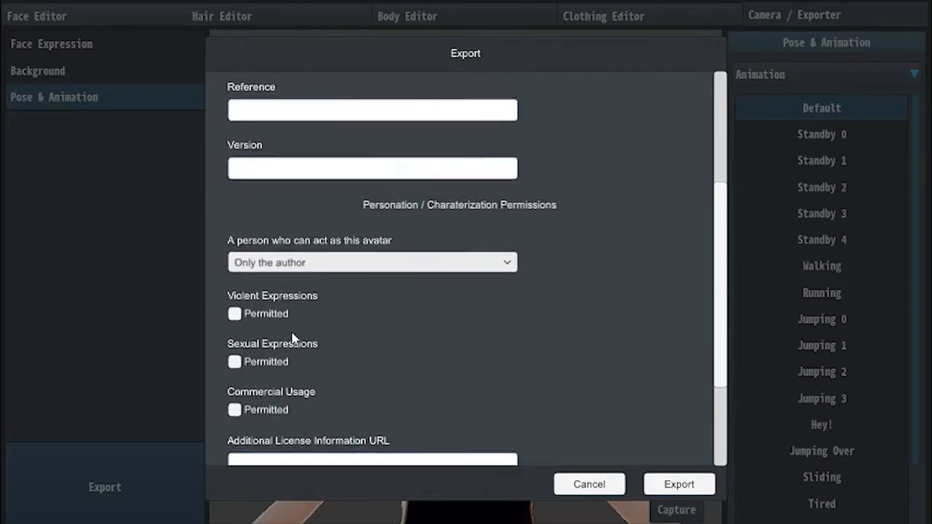
pyautogui.scroll(-3)
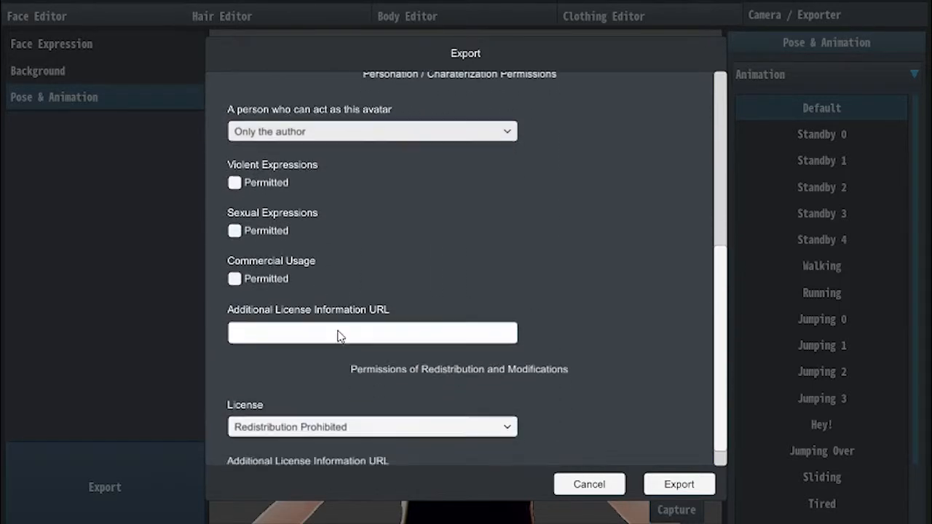
pyautogui.scroll(-3)
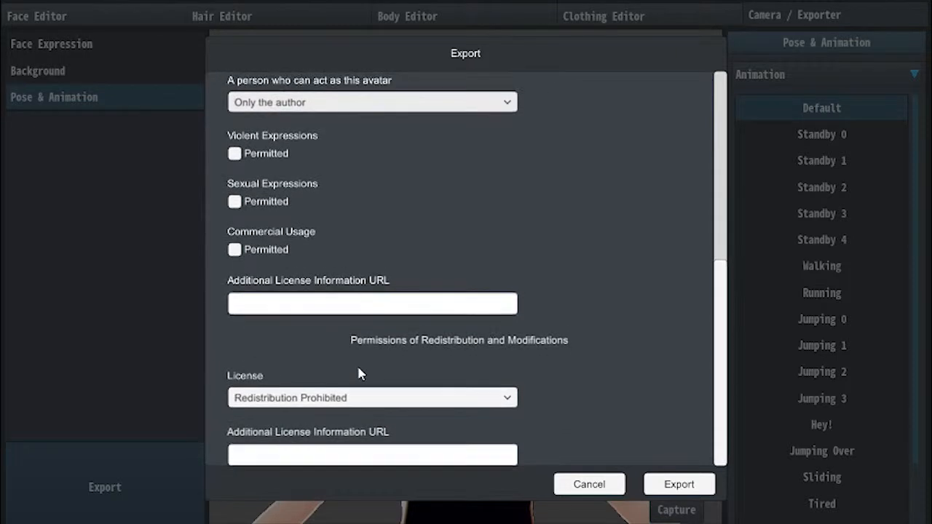
pyautogui.click(371, 398)
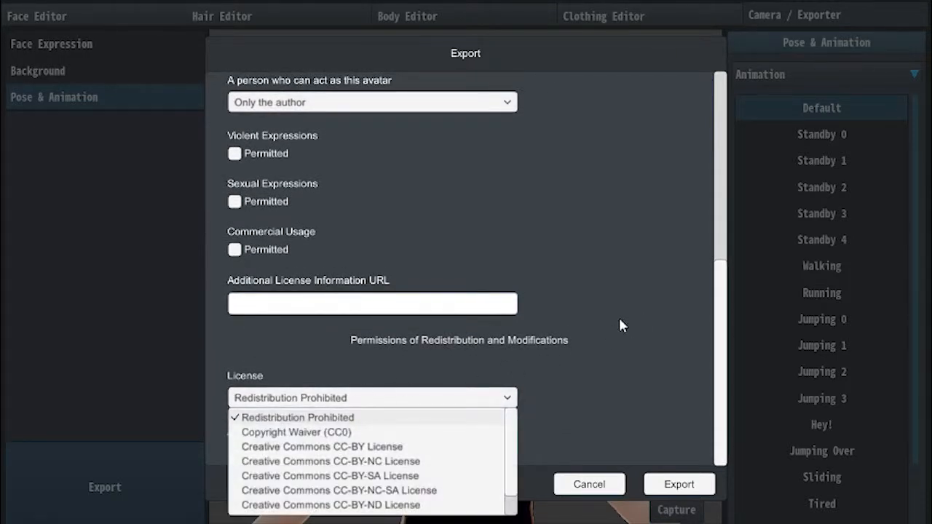
pyautogui.moveTo(579, 366)
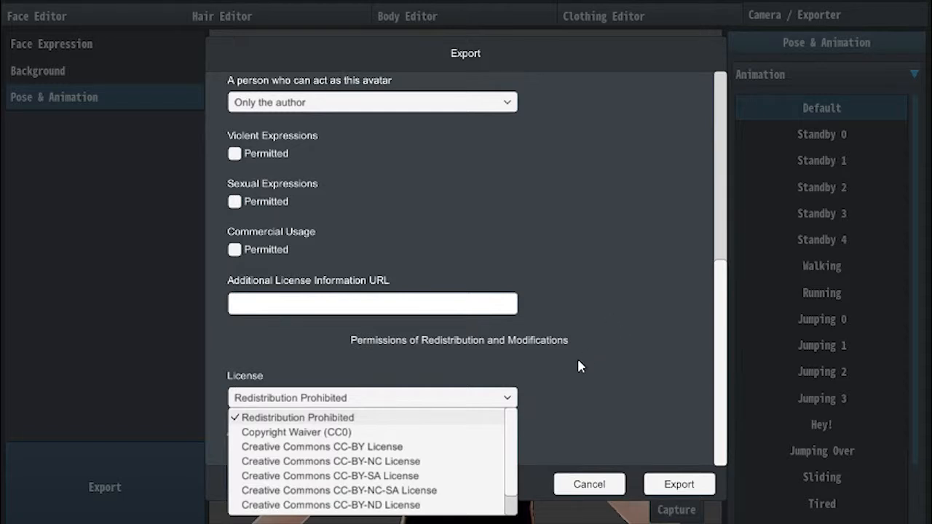
pyautogui.moveTo(410, 466)
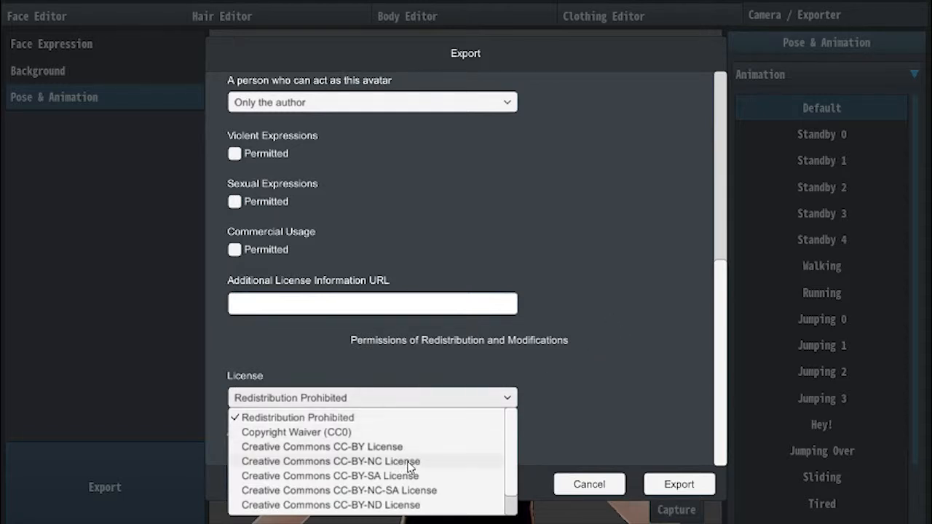
pyautogui.scroll(-3)
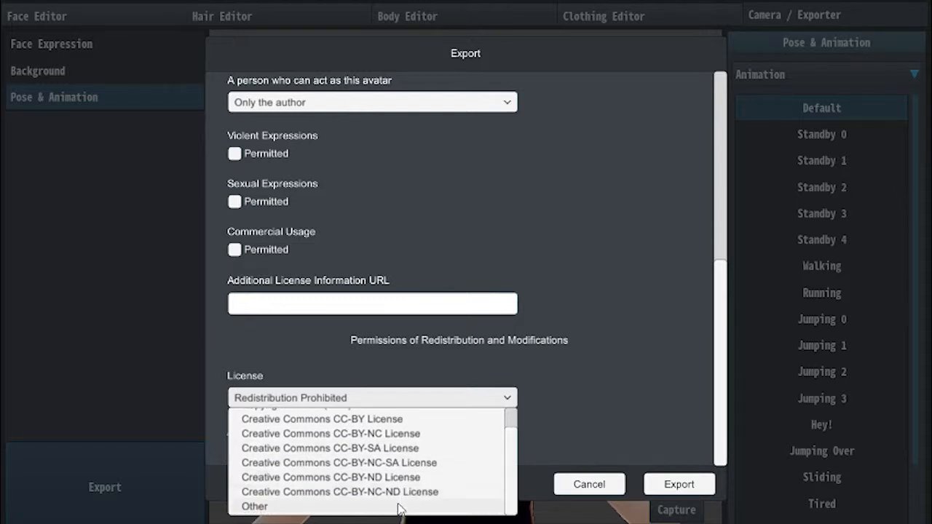
pyautogui.moveTo(532, 437)
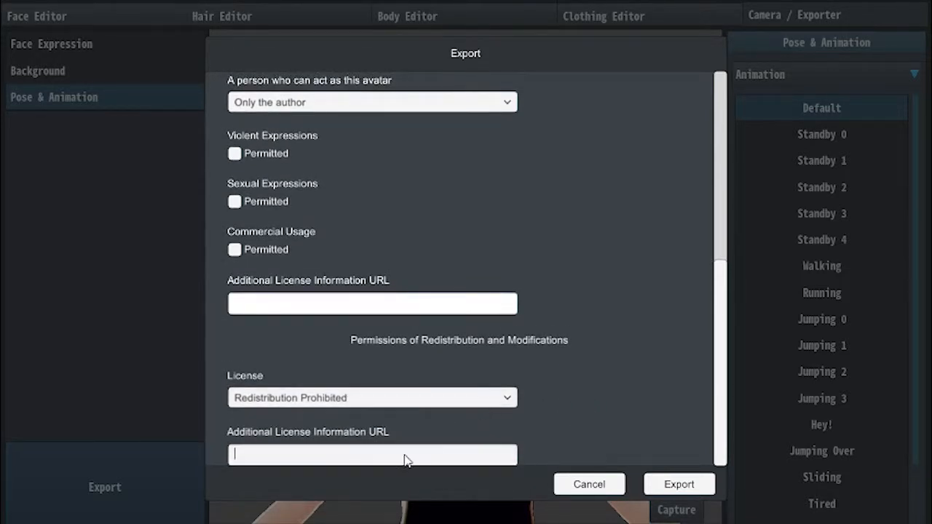
pyautogui.scroll(3)
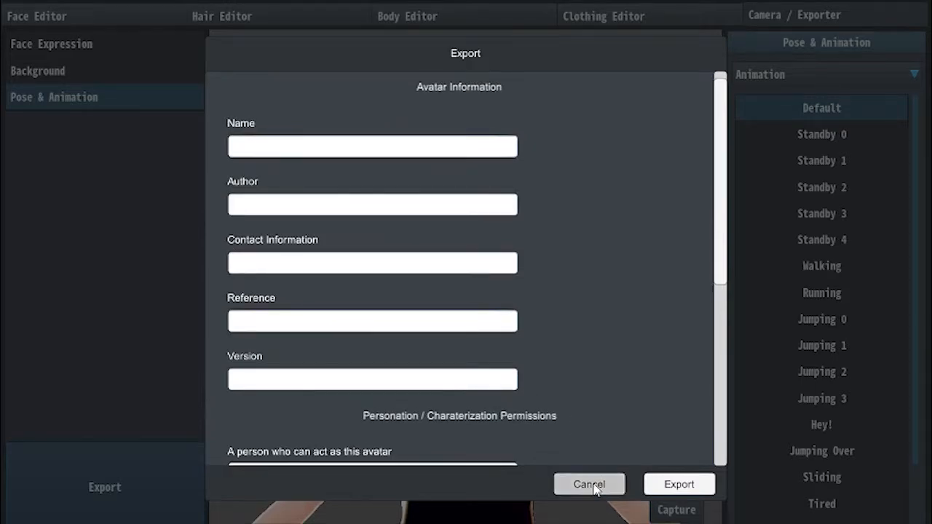
# Cancel the Export dialog and switch to the Hair Editor
pyautogui.click(589, 485)
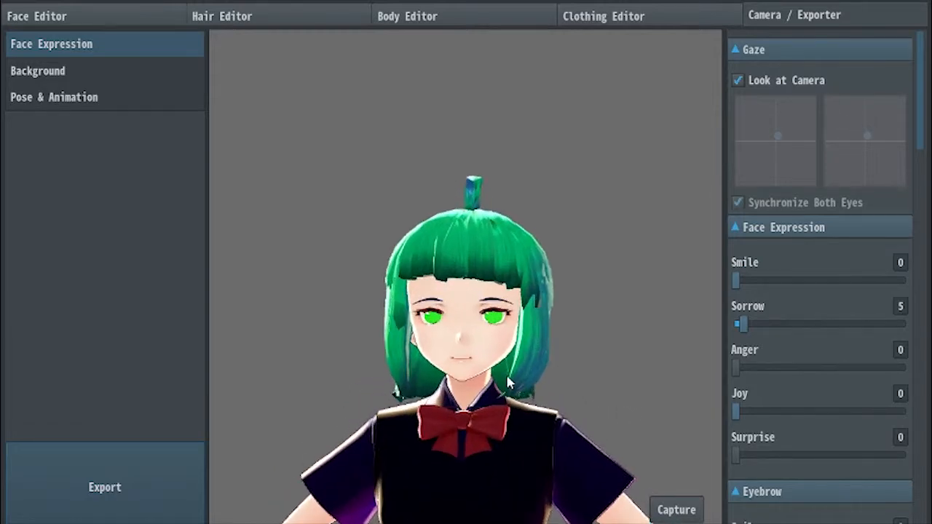
pyautogui.click(222, 15)
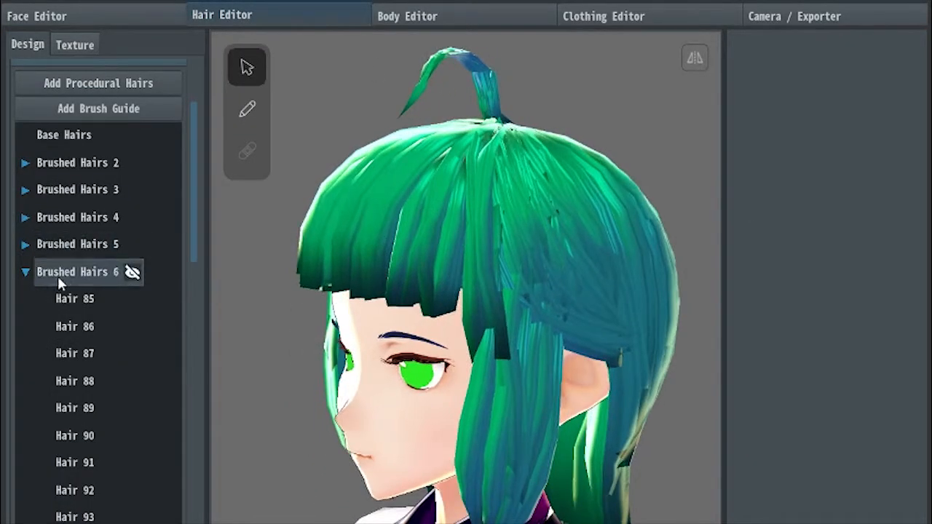
# Collapse Brushed Hairs 6 and select Brushed Hairs 9, the antenna strand group
pyautogui.click(25, 272)
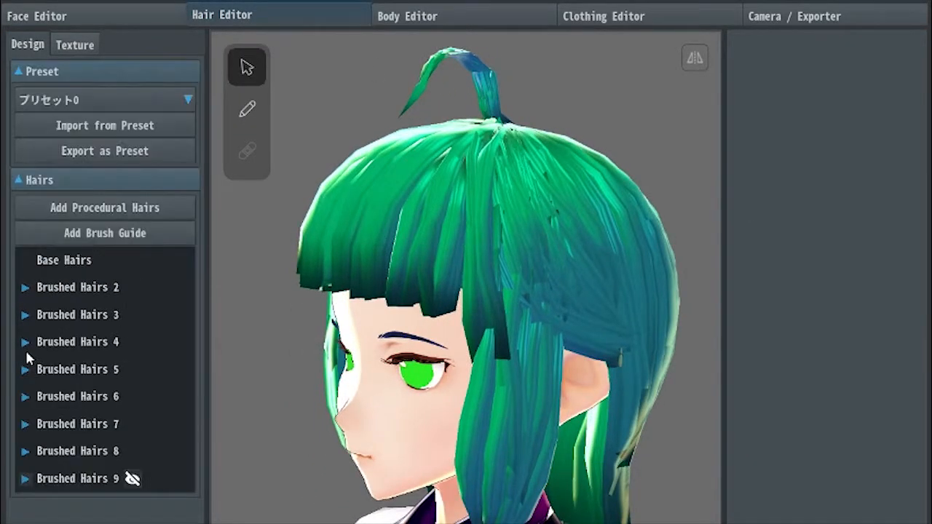
pyautogui.click(78, 478)
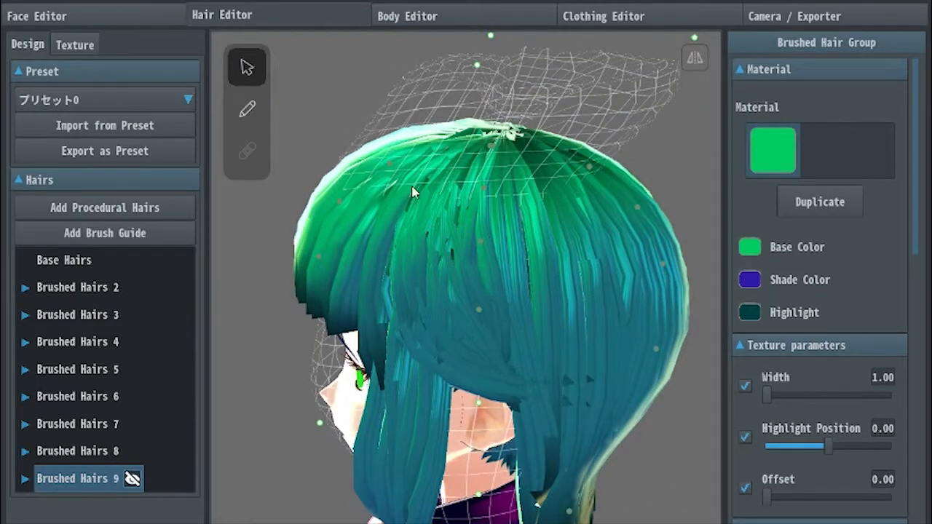
pyautogui.click(134, 478)
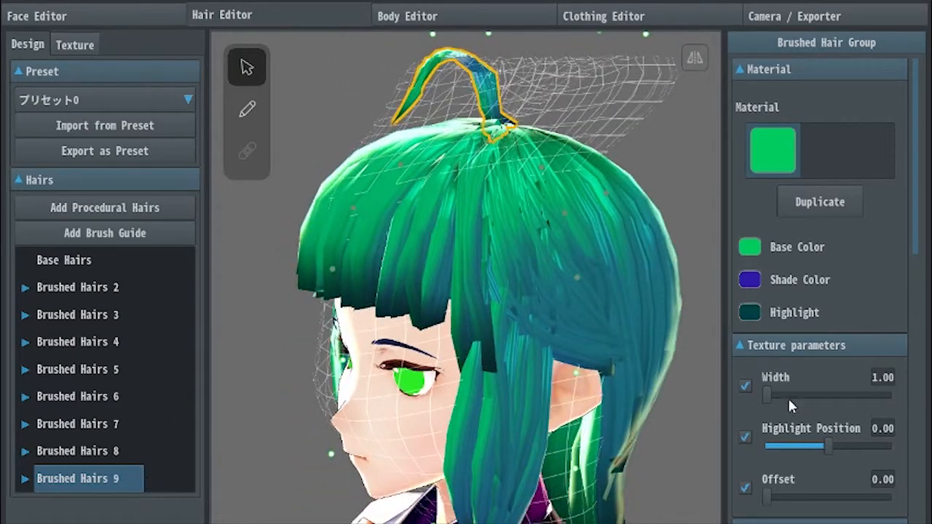
pyautogui.click(741, 69)
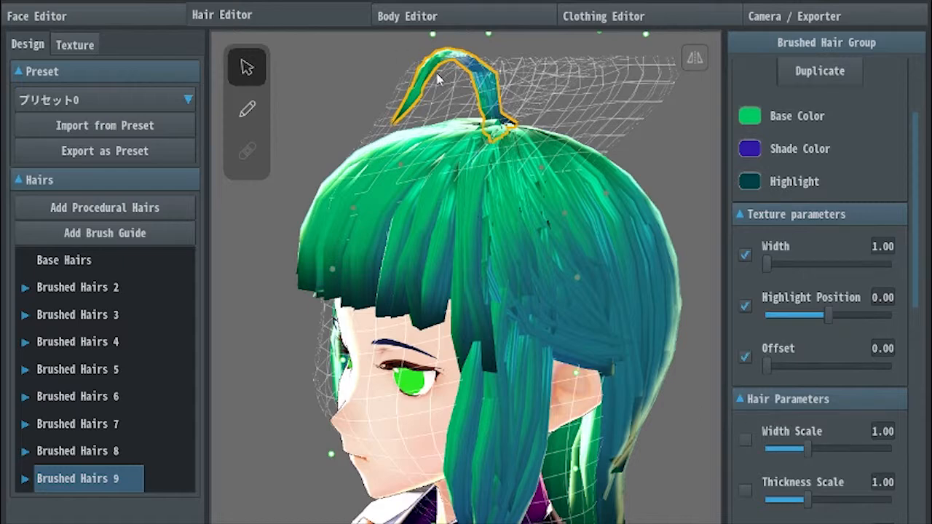
pyautogui.moveTo(499, 175)
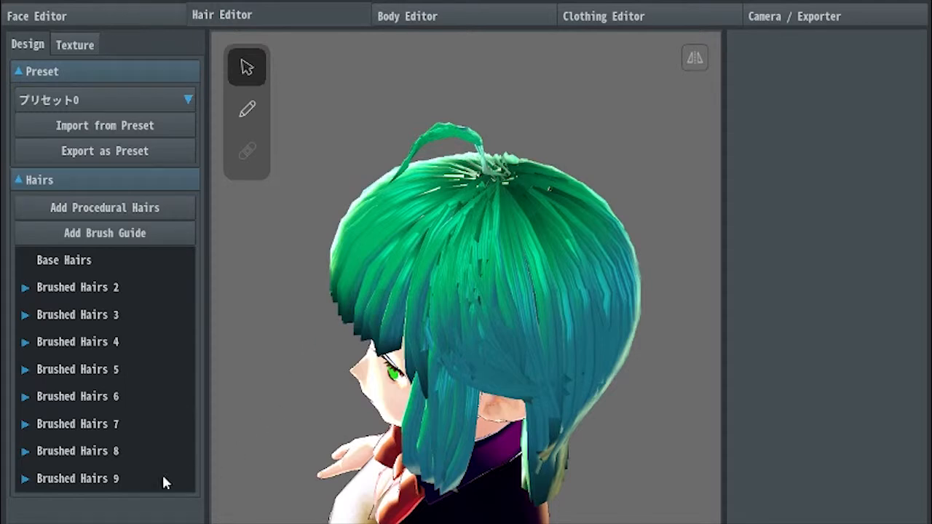
# Create a new brushed hair group, Brushed Hairs 10, for painting strands
pyautogui.click(78, 478)
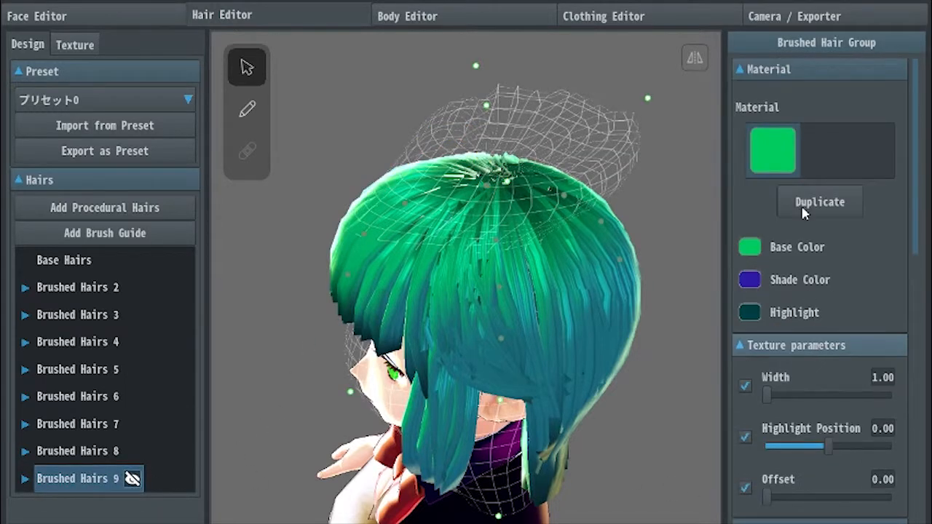
pyautogui.scroll(-3)
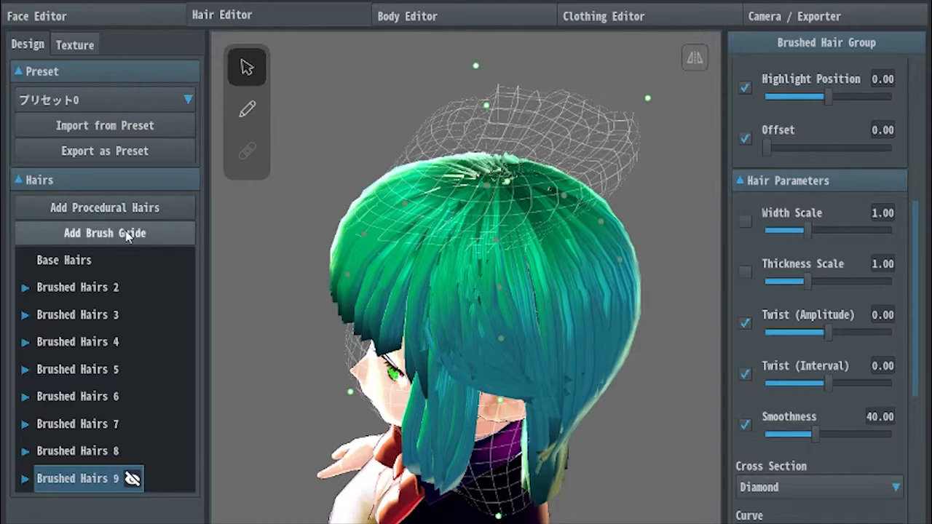
pyautogui.click(104, 233)
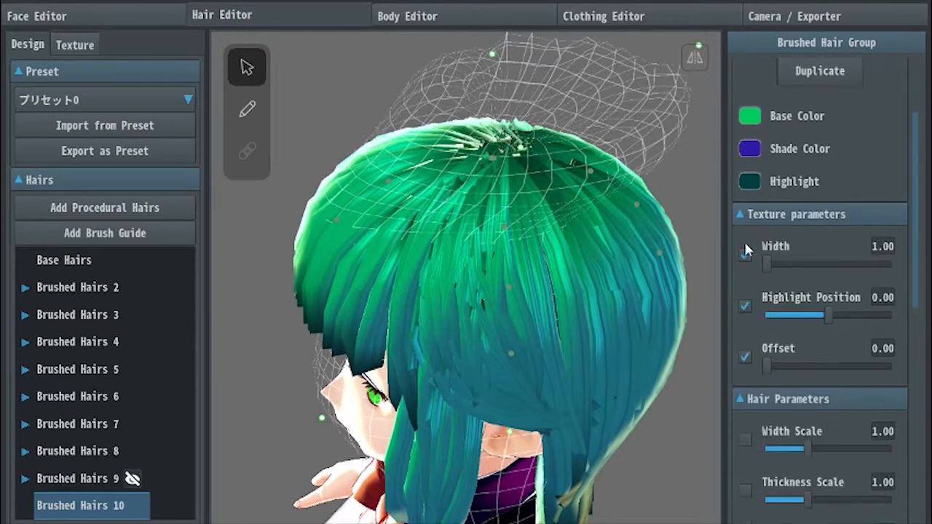
pyautogui.click(246, 109)
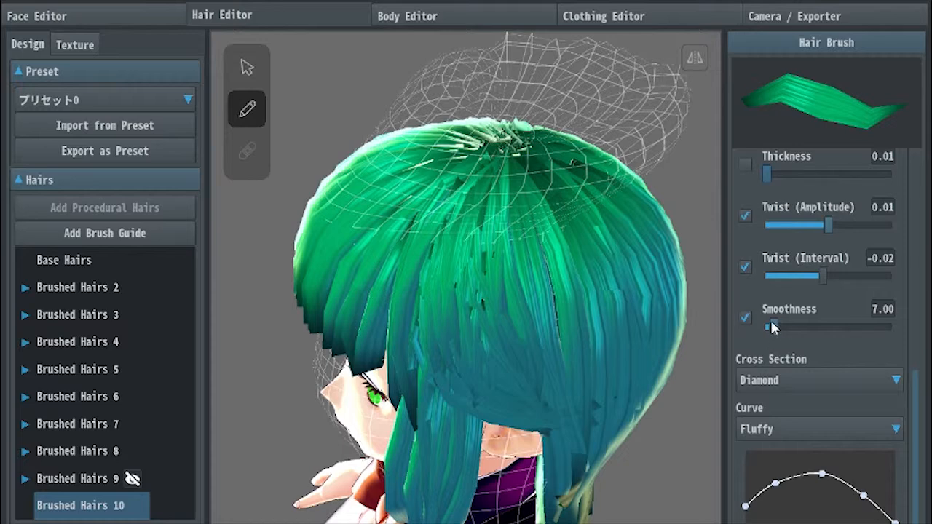
# Set brush smoothness to 91 and the cross section to Unfilled Triangle
pyautogui.moveTo(774, 327); pyautogui.dragTo(838, 327)
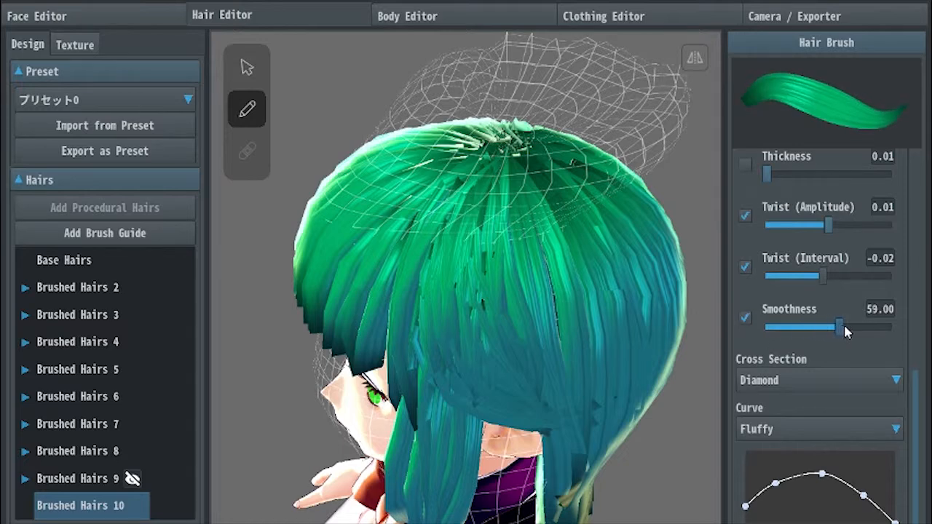
pyautogui.moveTo(837, 328); pyautogui.dragTo(874, 328)
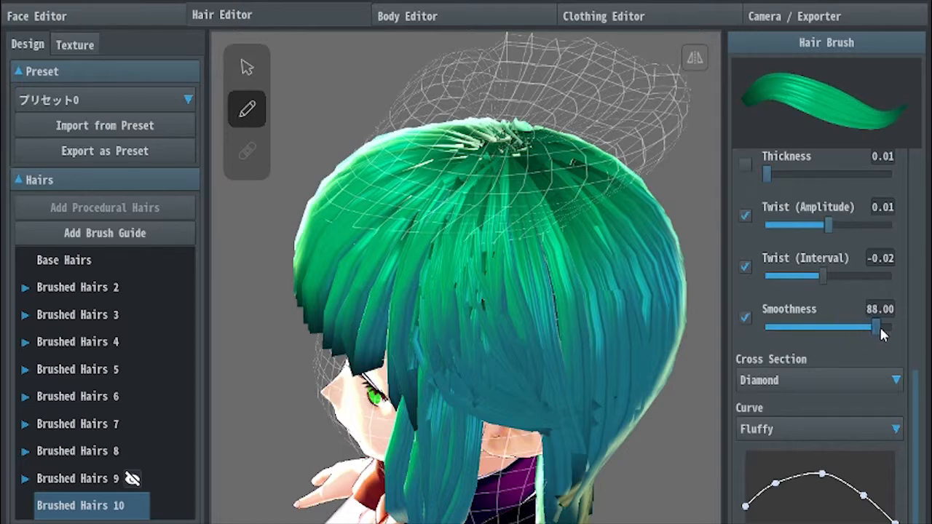
pyautogui.moveTo(870, 328); pyautogui.dragTo(881, 328)
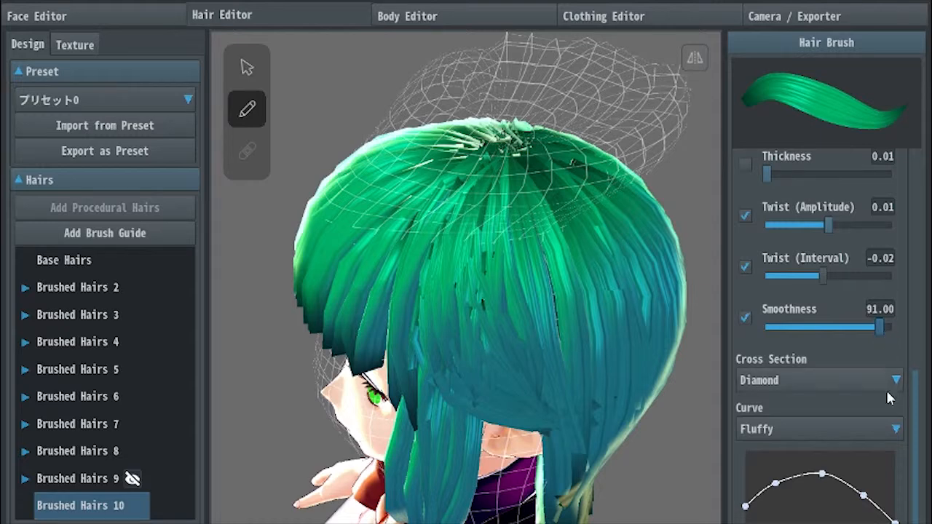
pyautogui.click(815, 380)
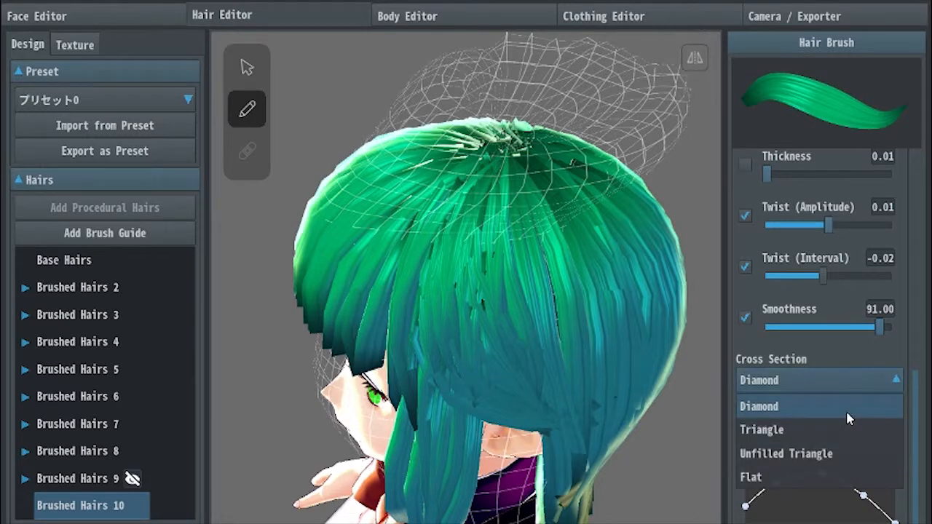
pyautogui.click(761, 429)
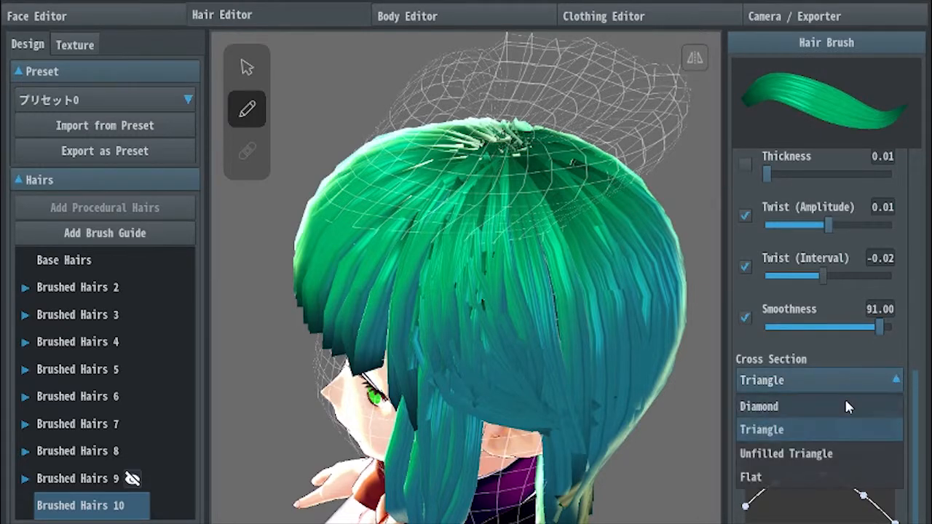
pyautogui.click(785, 452)
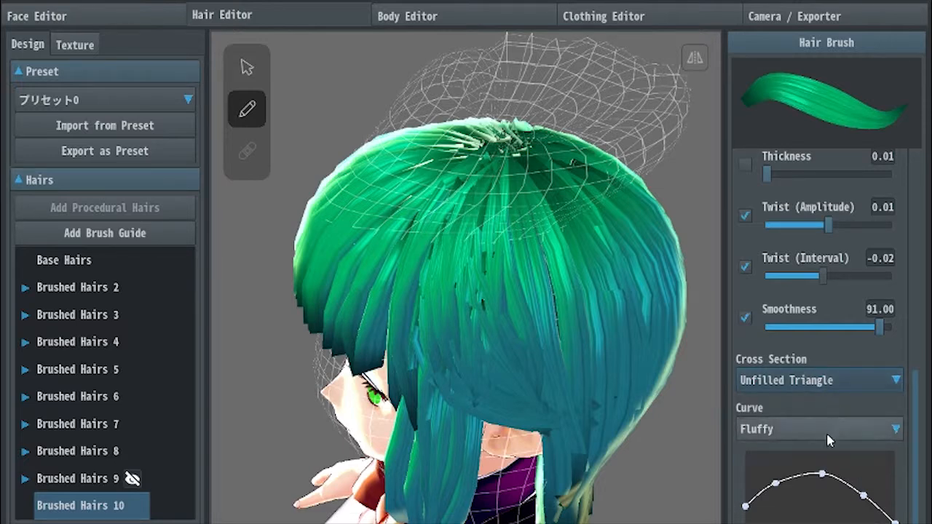
# Set the brush curve shape to Ika-chan
pyautogui.click(819, 429)
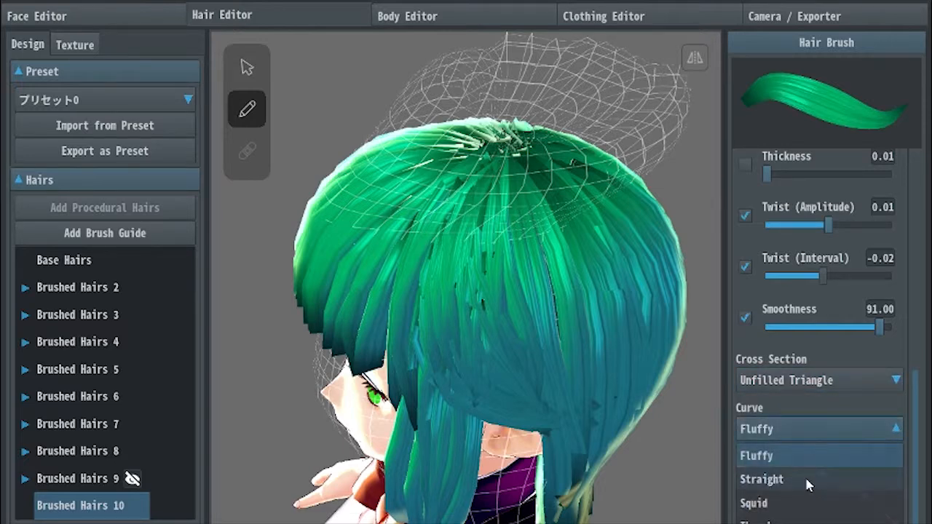
pyautogui.click(762, 479)
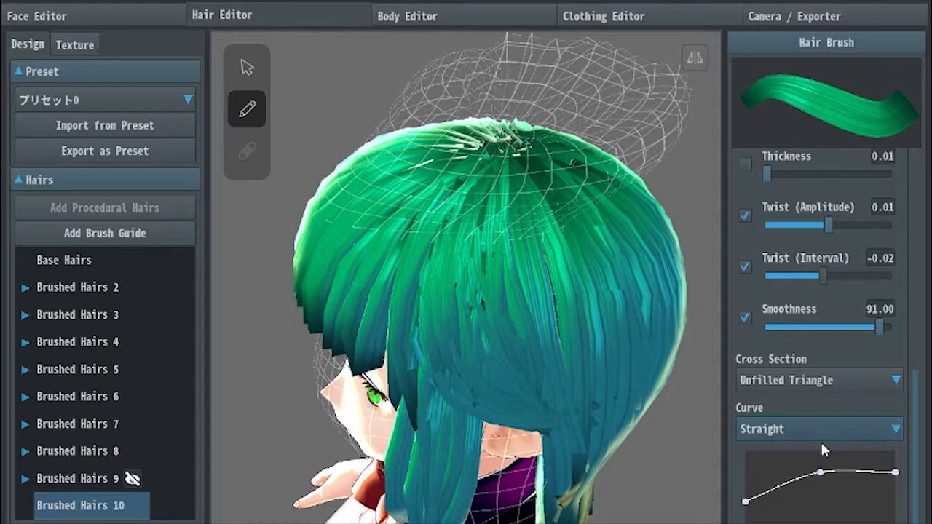
pyautogui.click(818, 428)
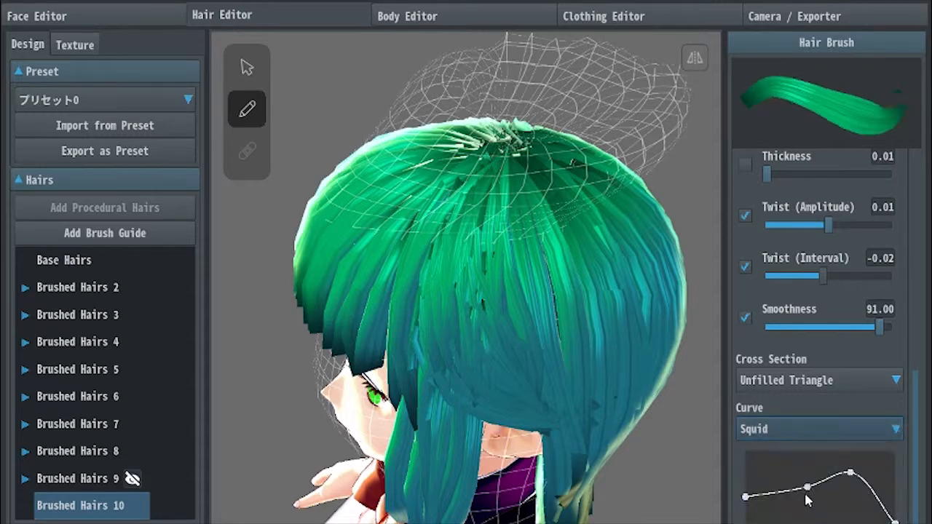
pyautogui.click(818, 429)
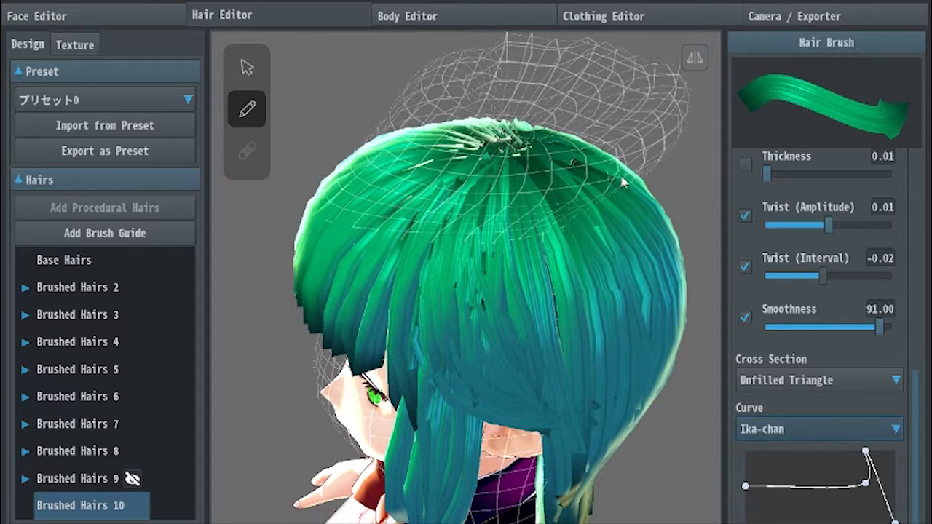
pyautogui.click(818, 429)
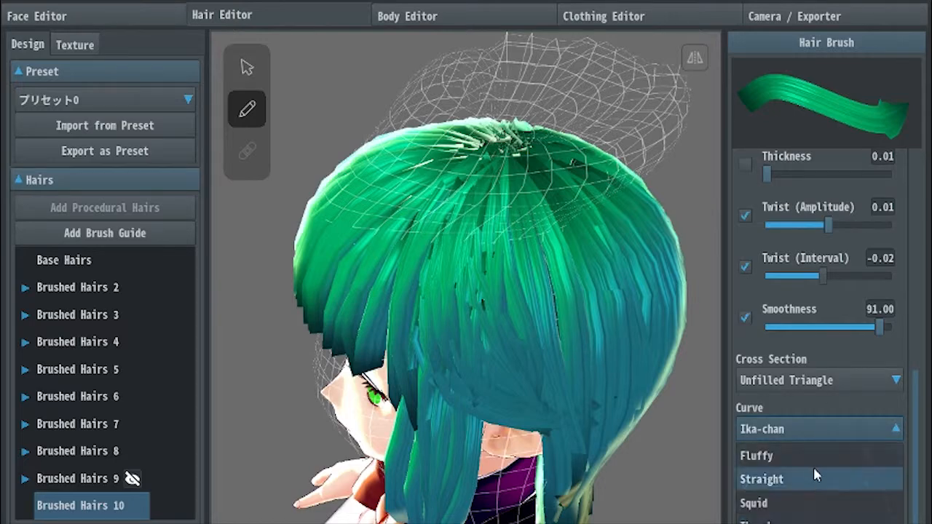
pyautogui.click(762, 479)
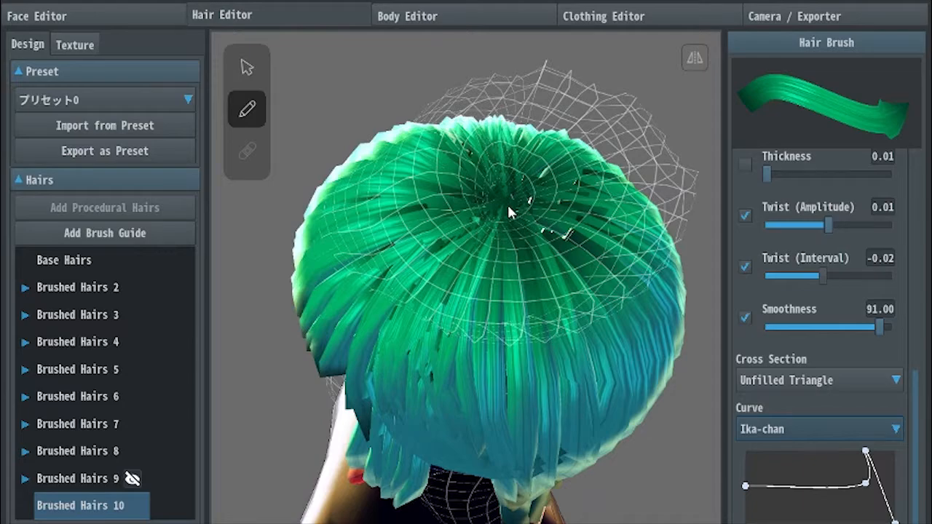
# View the crown from above and lower brush smoothness to 2
pyautogui.moveTo(517, 211); pyautogui.dragTo(662, 135)
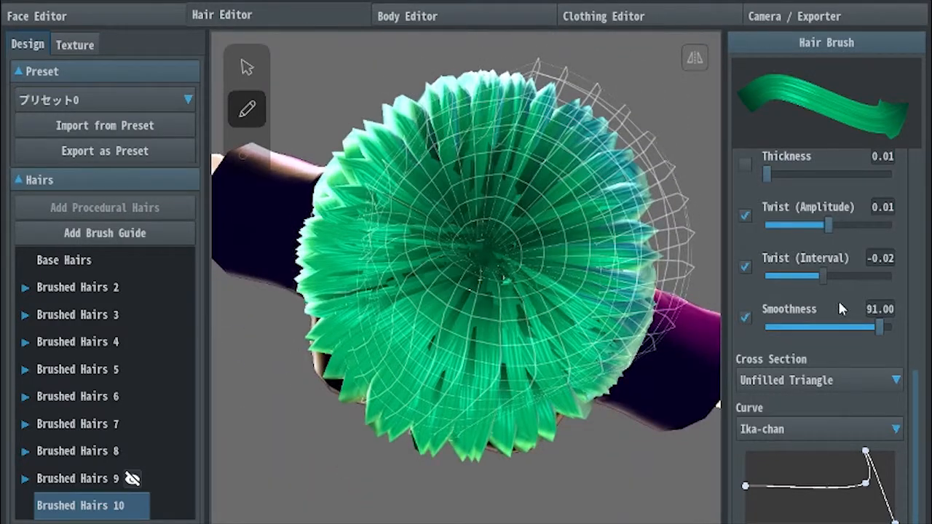
pyautogui.moveTo(885, 326); pyautogui.dragTo(774, 326)
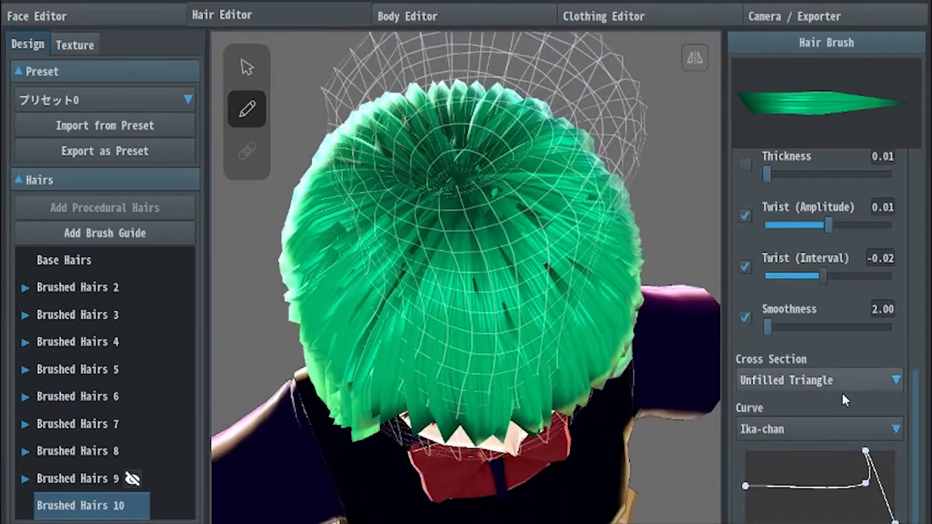
pyautogui.click(818, 429)
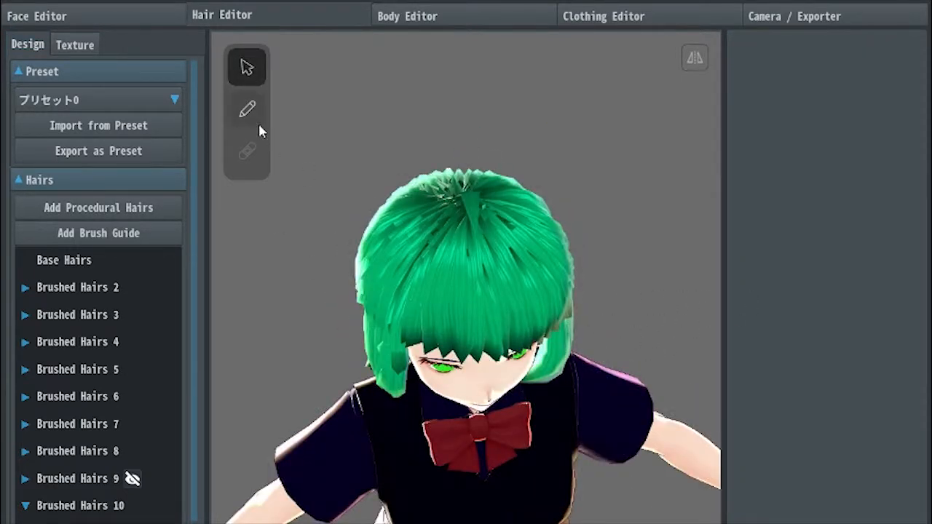
# Select Brushed Hairs 10, adjust its crown guide, and orbit to inspect the antenna strand
pyautogui.click(80, 506)
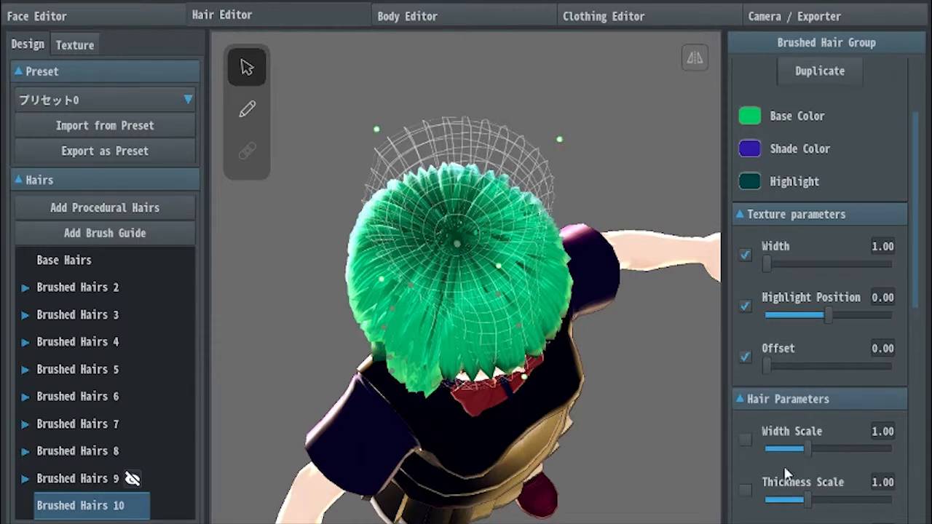
pyautogui.click(246, 109)
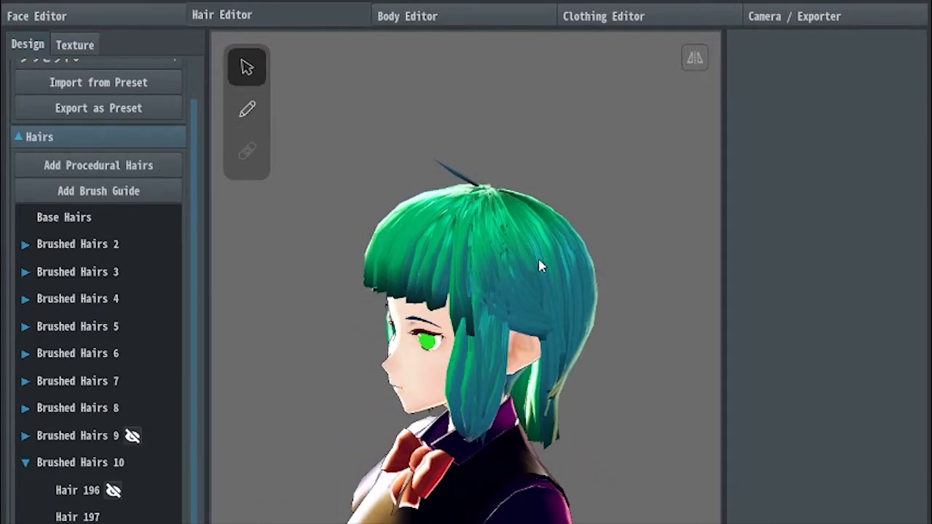
pyautogui.moveTo(539, 262); pyautogui.dragTo(583, 262)
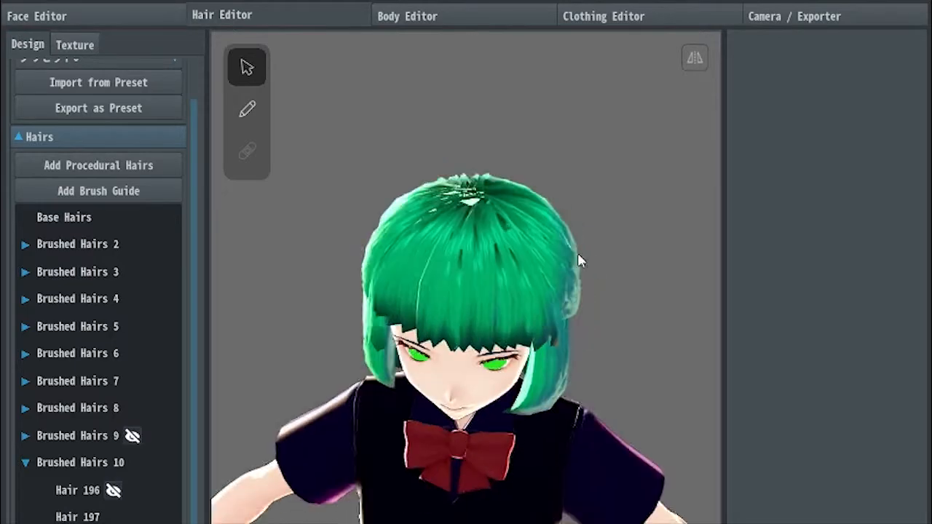
pyautogui.moveTo(583, 261); pyautogui.dragTo(710, 255)
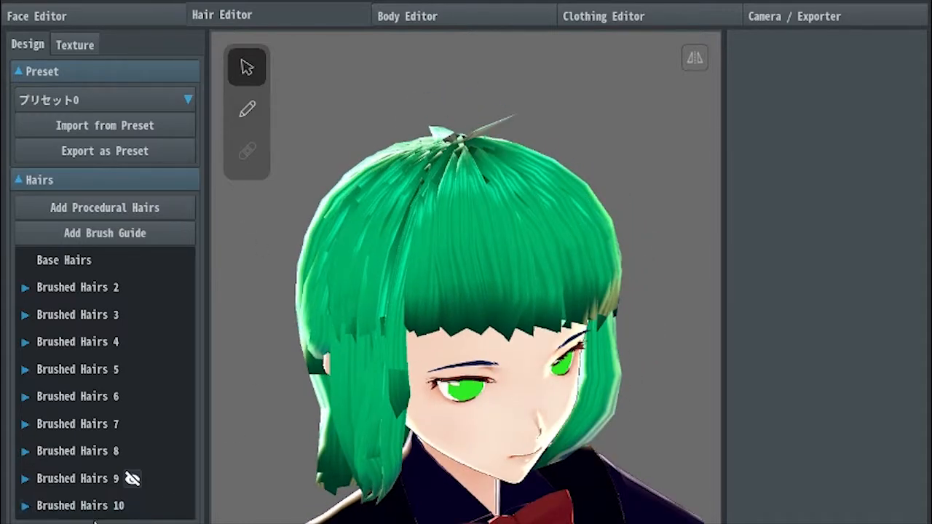
# Hide Brushed Hairs 10, add group Brushed Hairs 11, and set the brush curve to Ika-chan
pyautogui.click(105, 233)
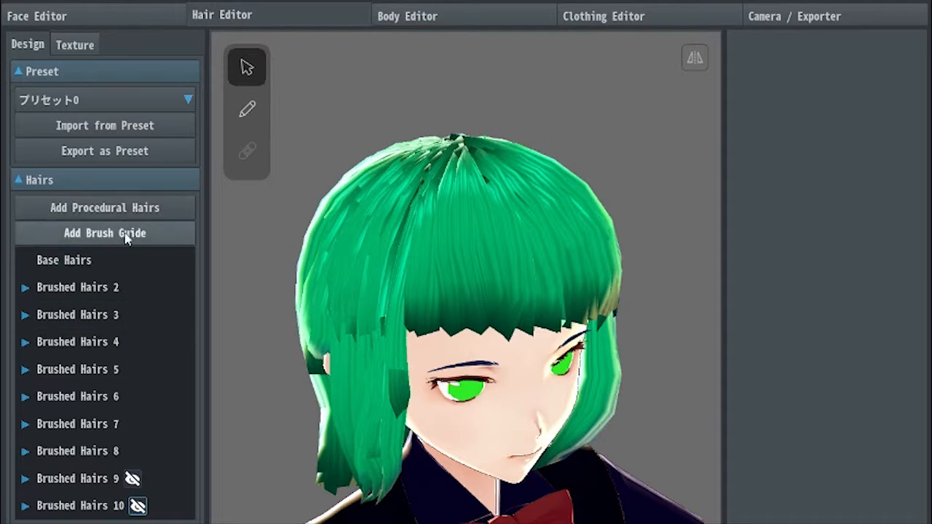
pyautogui.click(104, 232)
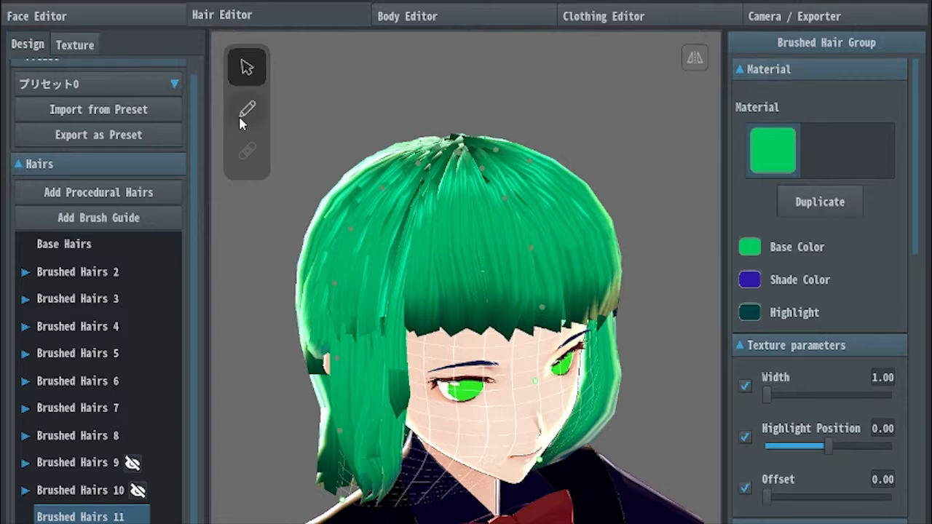
pyautogui.click(247, 110)
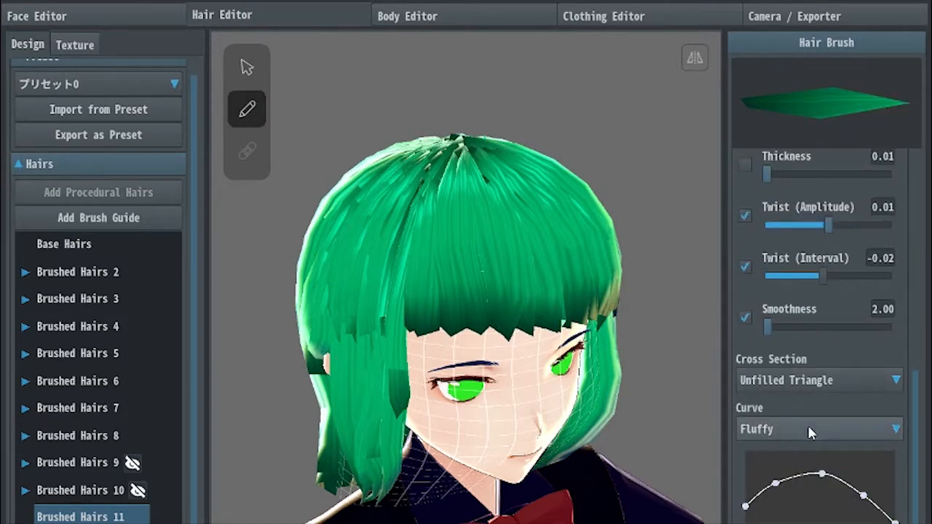
pyautogui.click(818, 429)
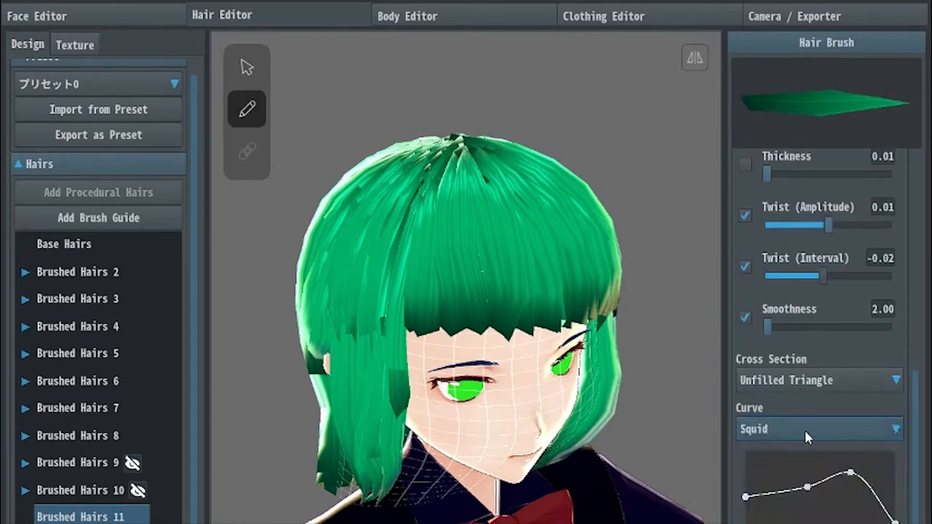
pyautogui.click(816, 429)
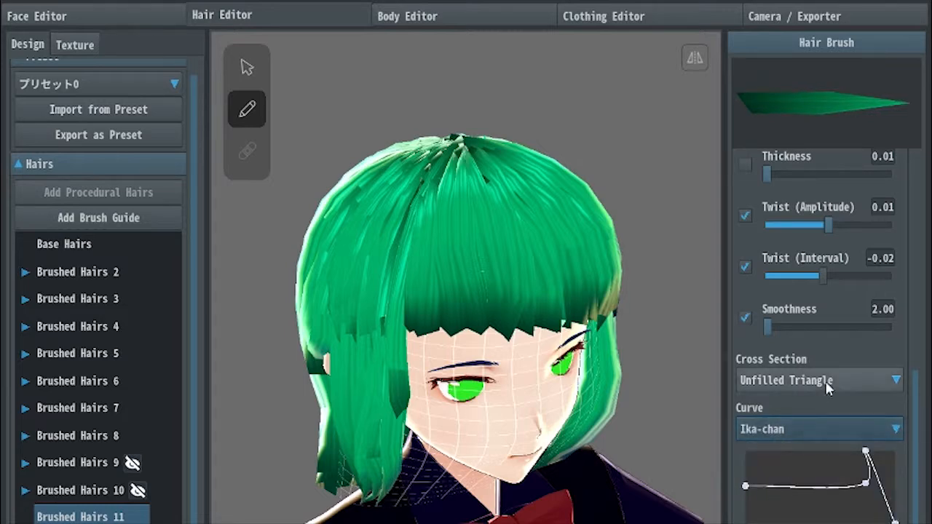
pyautogui.click(816, 380)
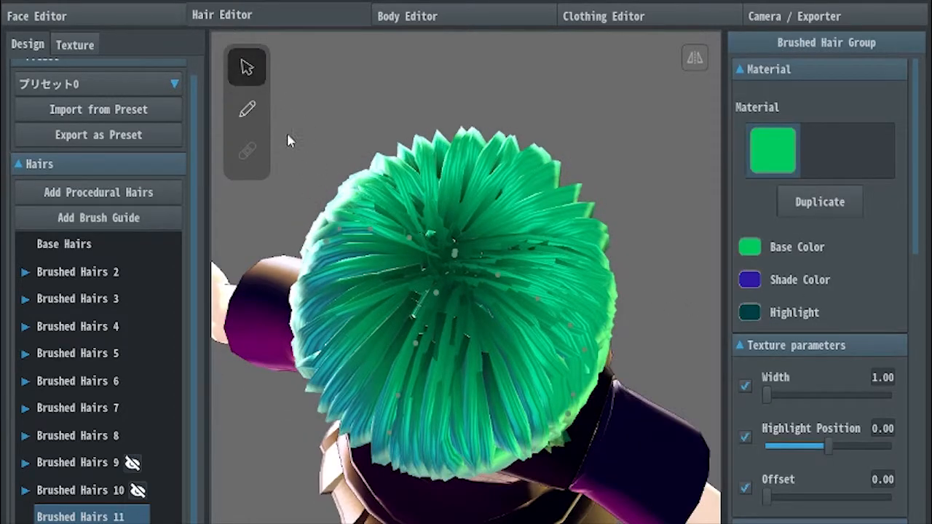
# Set brush Thickness 0.03 with Diamond cross-section, then select Brushed Hairs 10 in the list
pyautogui.click(246, 109)
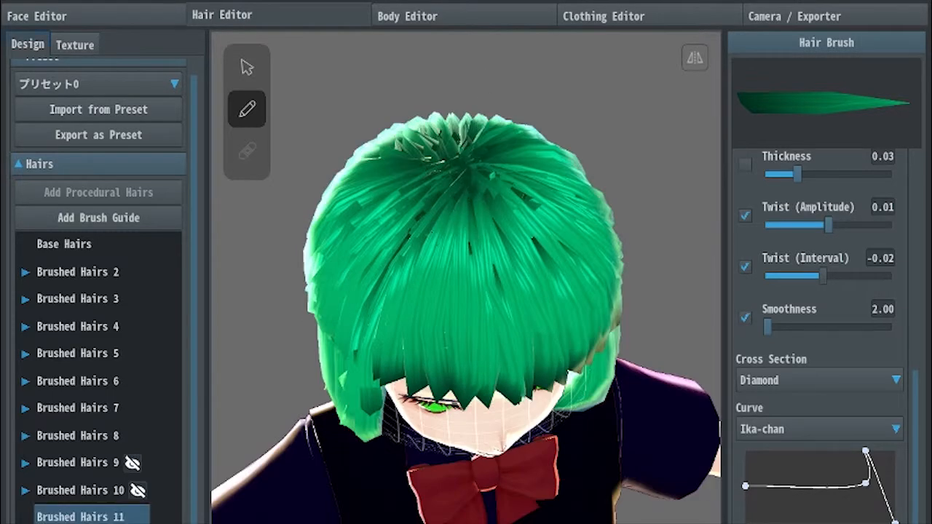
pyautogui.click(80, 490)
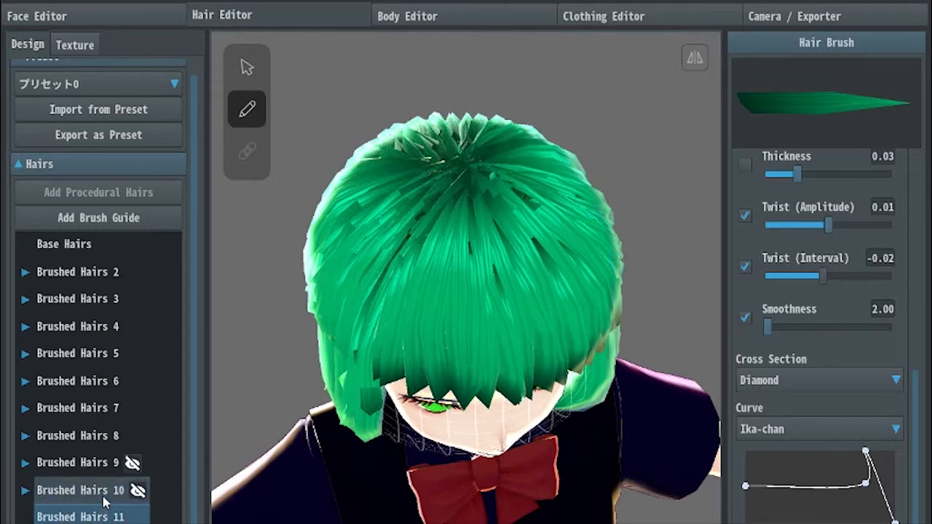
pyautogui.click(77, 490)
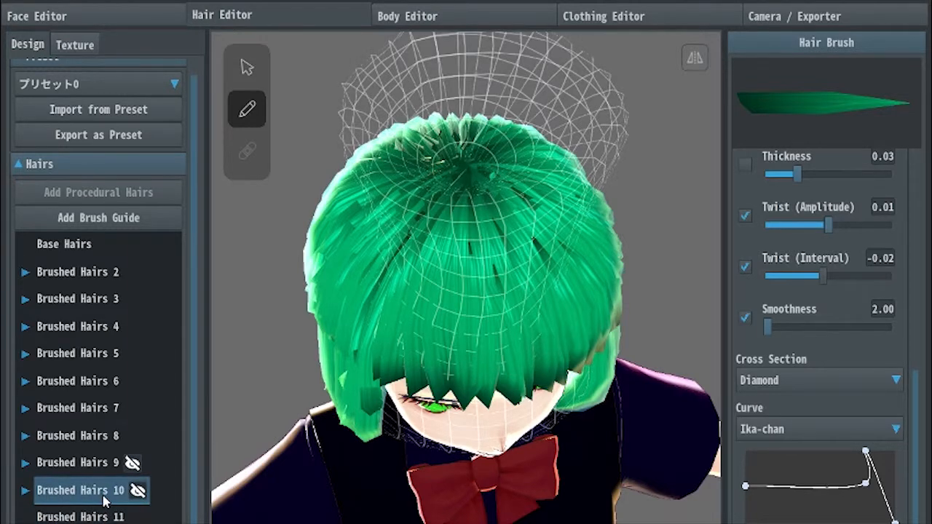
pyautogui.click(80, 516)
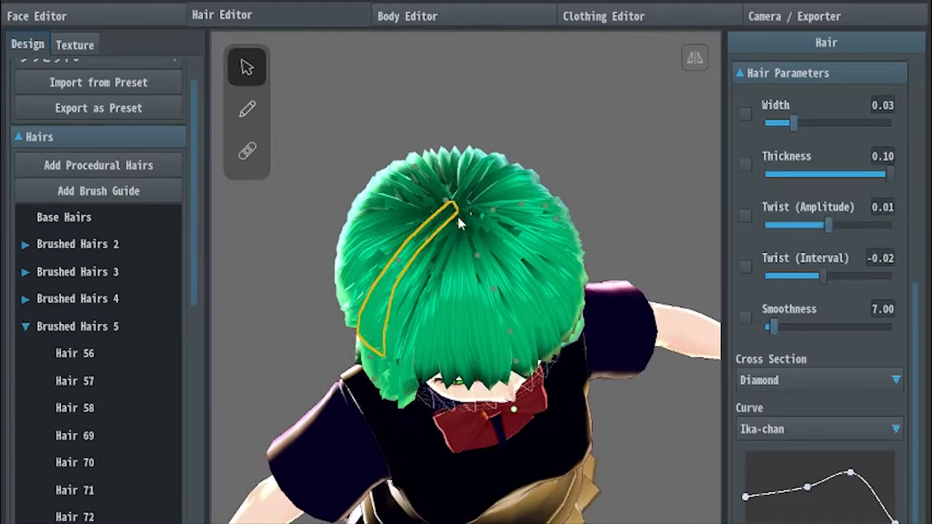
# Reactivate the hair brush with Brushed Hairs 10 expanded to list its strands
pyautogui.click(246, 109)
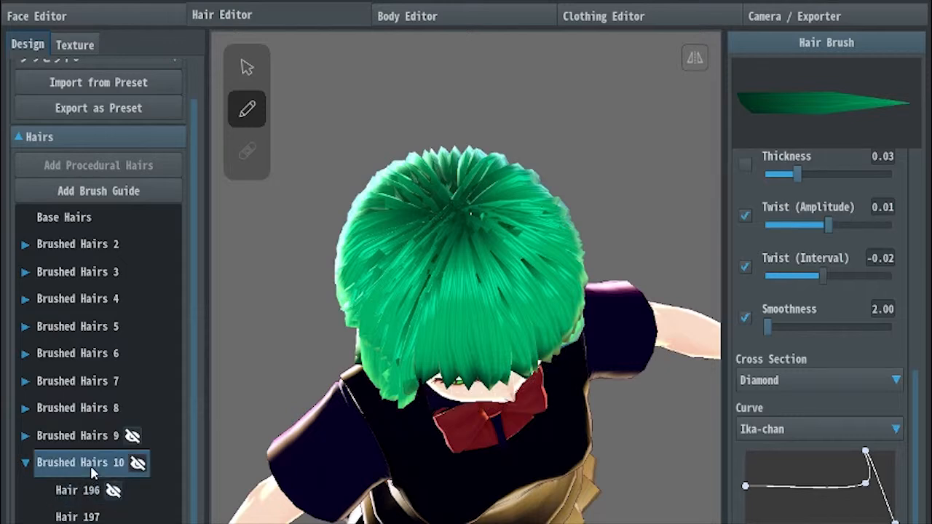
pyautogui.moveTo(495, 296)
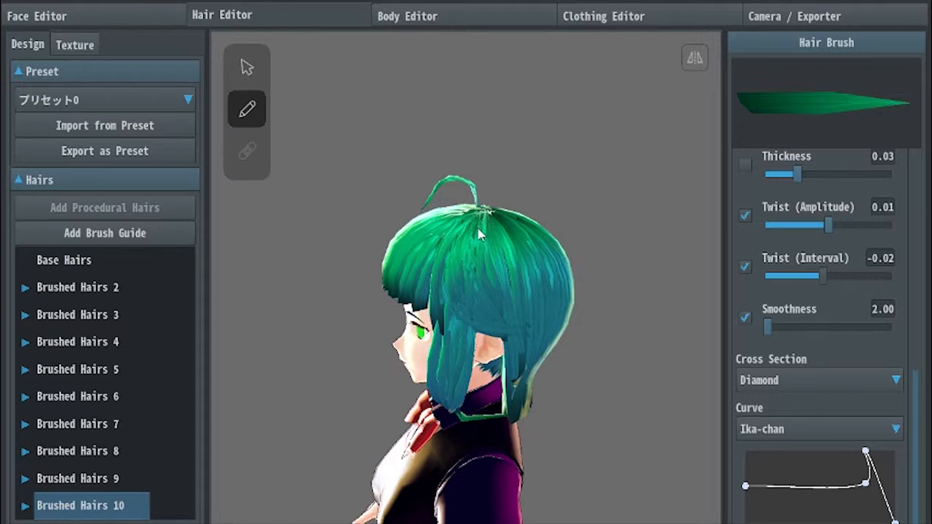
pyautogui.moveTo(521, 278)
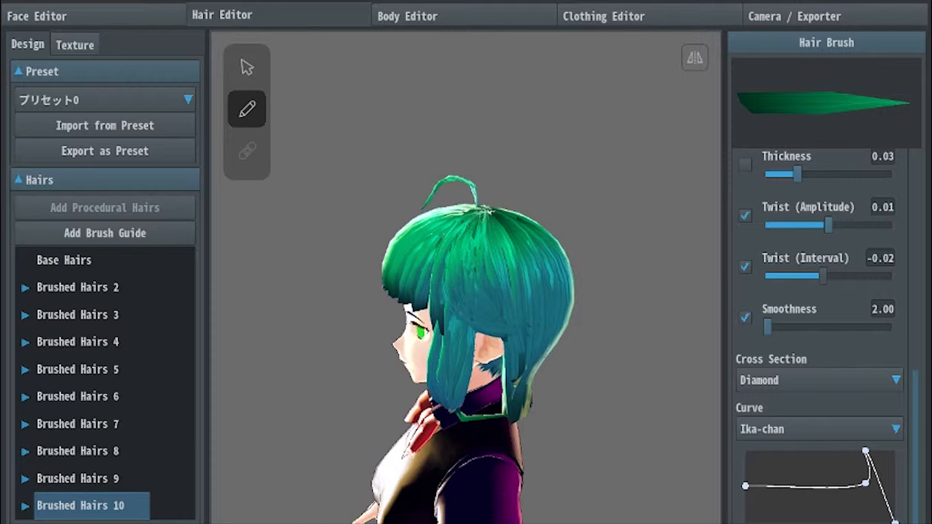
pyautogui.moveTo(480, 422)
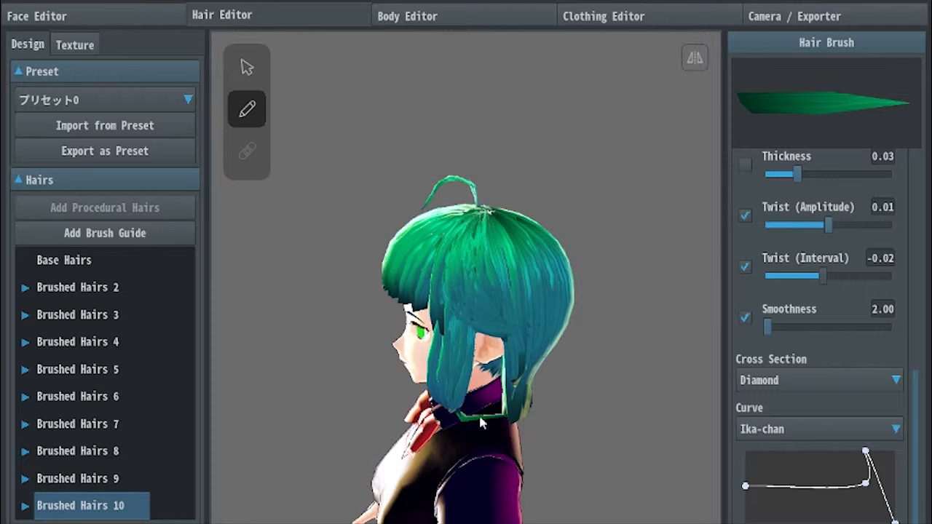